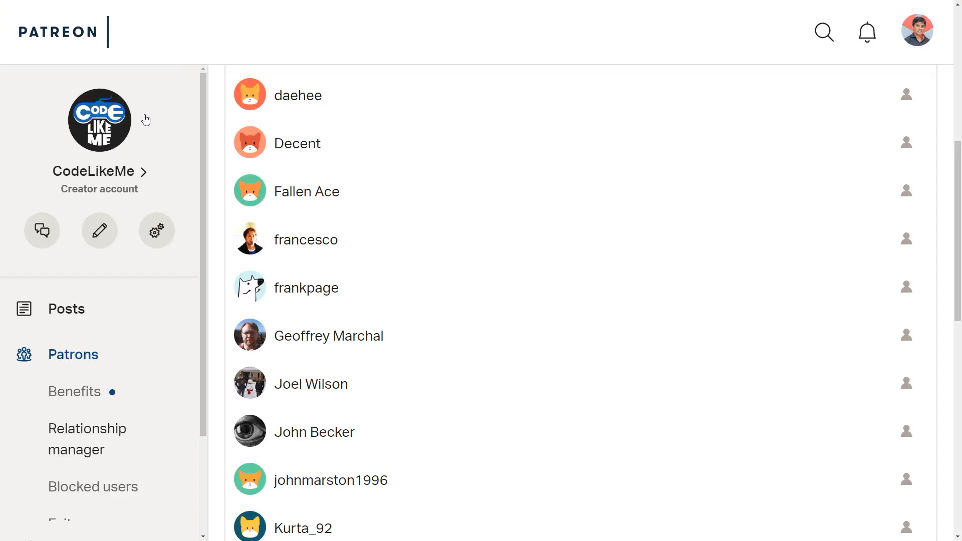
Review the Ch_Player blueprint graph, then browse to the Bow_and_Arrow animation assets
{"action": "scroll", "scroll_direction": "down", "scroll_amount": 3}
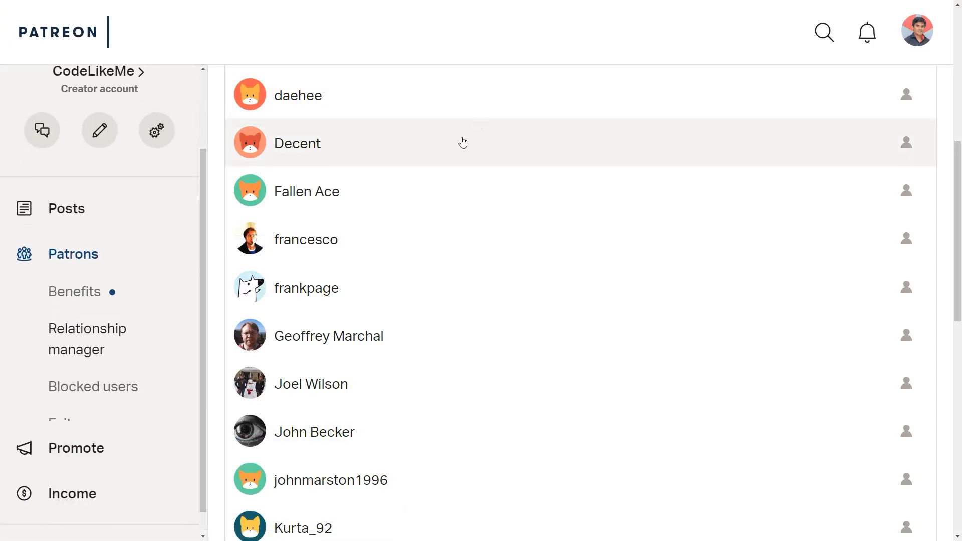
{"action": "scroll", "scroll_direction": "down", "scroll_amount": 3}
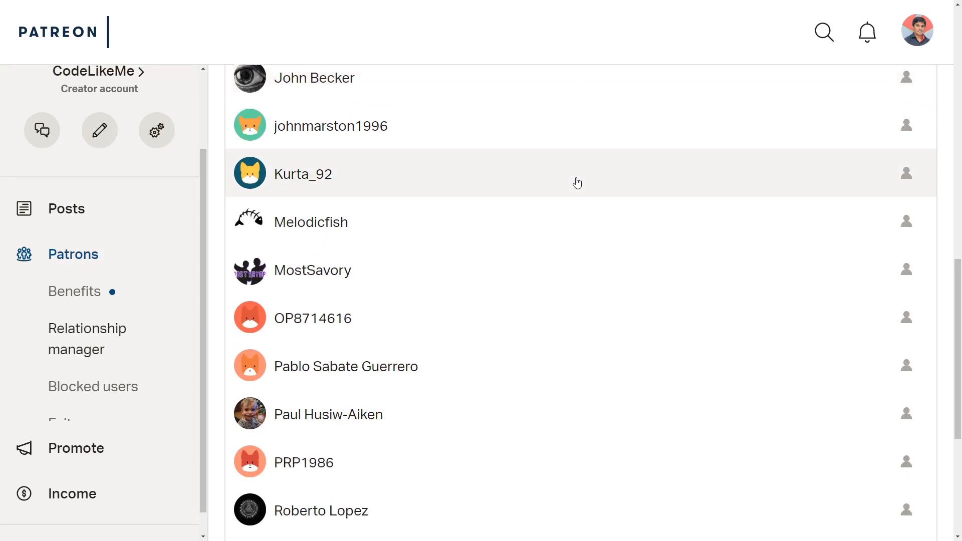
{"action": "scroll", "scroll_direction": "down", "scroll_amount": 3}
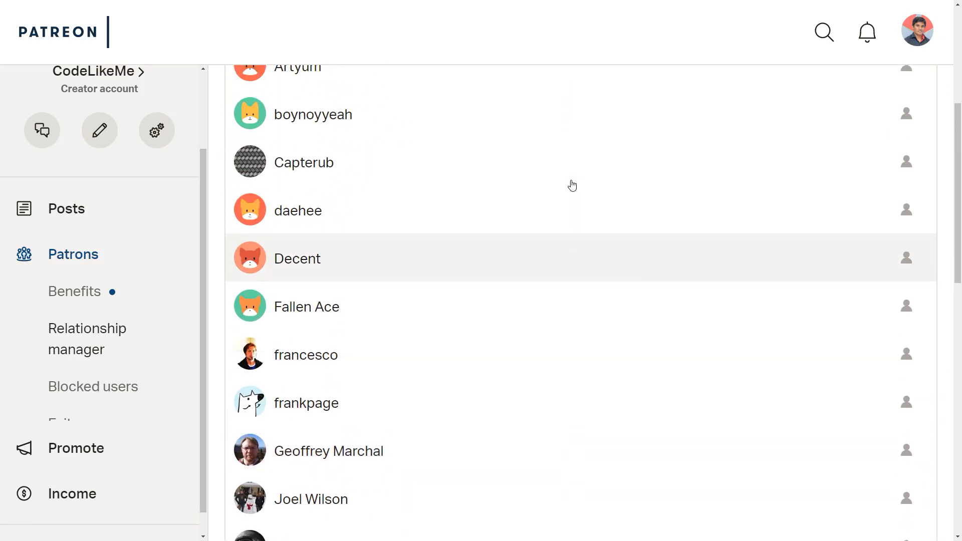
{"action": "scroll", "scroll_direction": "up", "scroll_amount": 3}
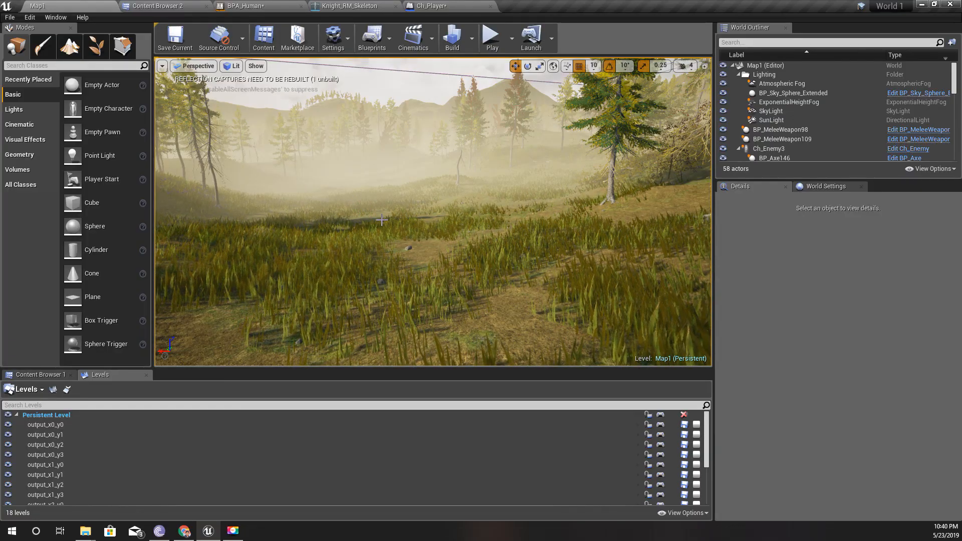
{"action": "left_click", "coordinate": [433, 5]}
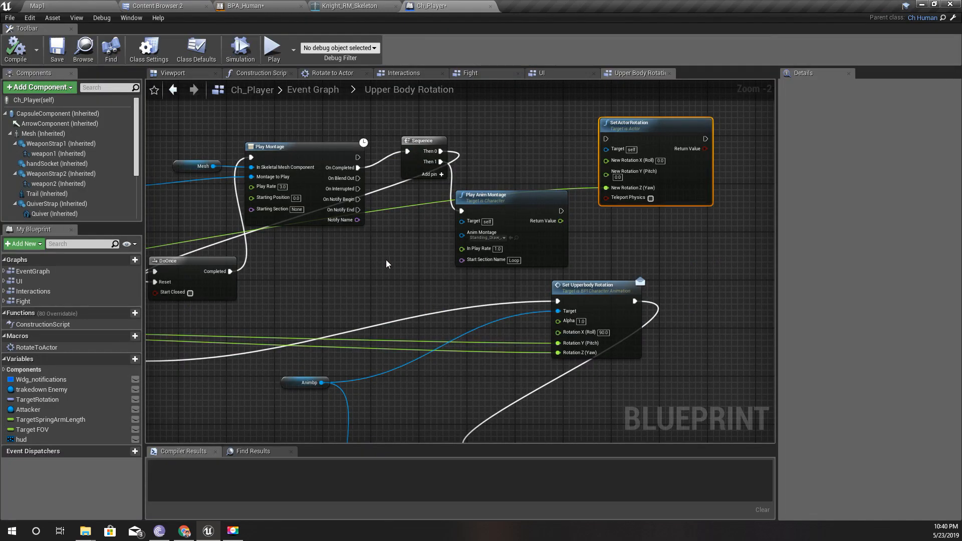
{"action": "scroll", "scroll_direction": "down", "scroll_amount": 3}
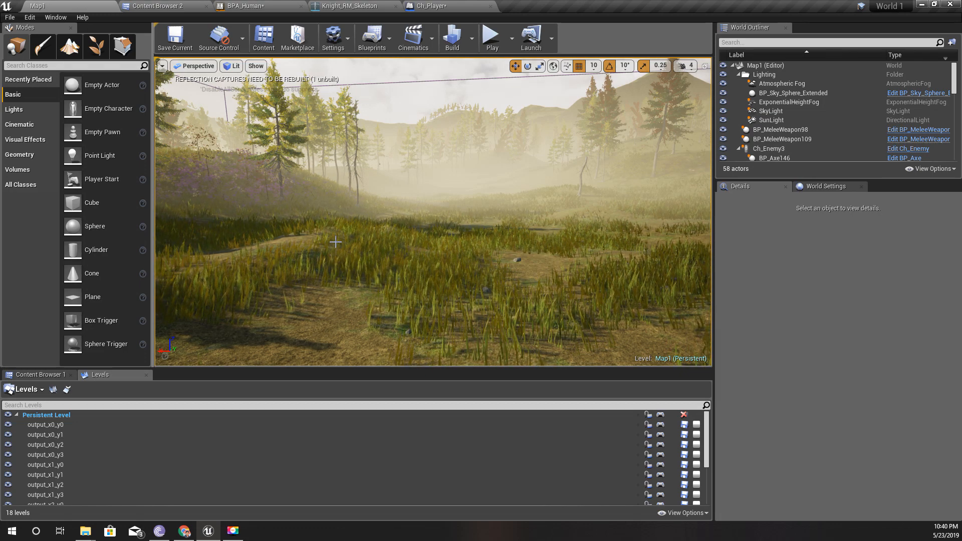
{"action": "left_click", "coordinate": [160, 6]}
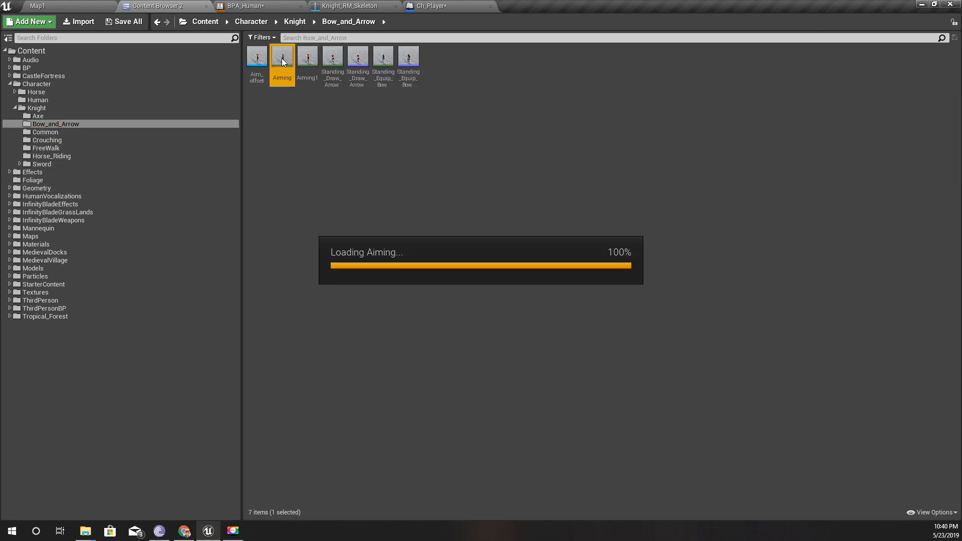
Preview the Aiming animation by scrubbing and playing its timeline, then return to the asset folder
{"action": "double_click", "coordinate": [282, 56]}
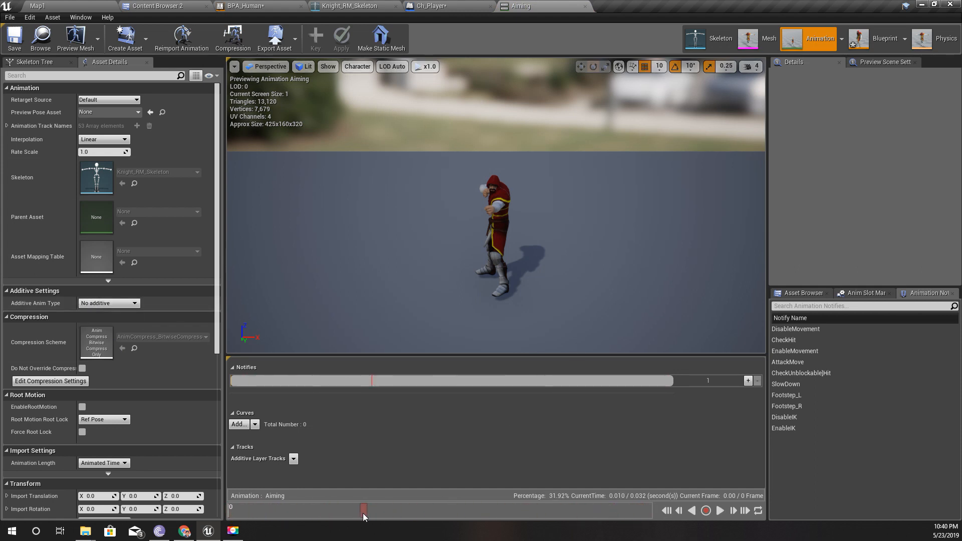
{"action": "mouse_move", "coordinate": [600, 437]}
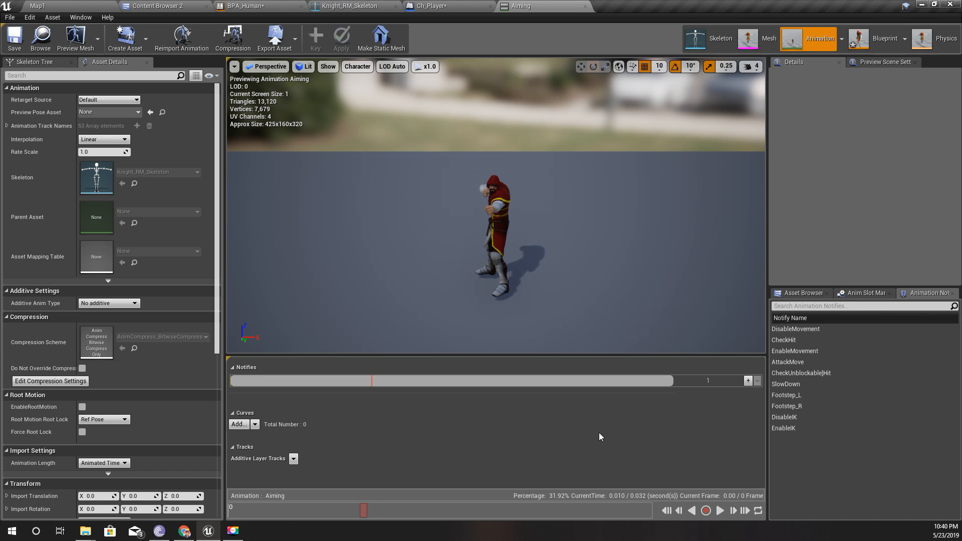
{"action": "left_click_drag", "start_coordinate": [363, 510], "coordinate": [251, 510]}
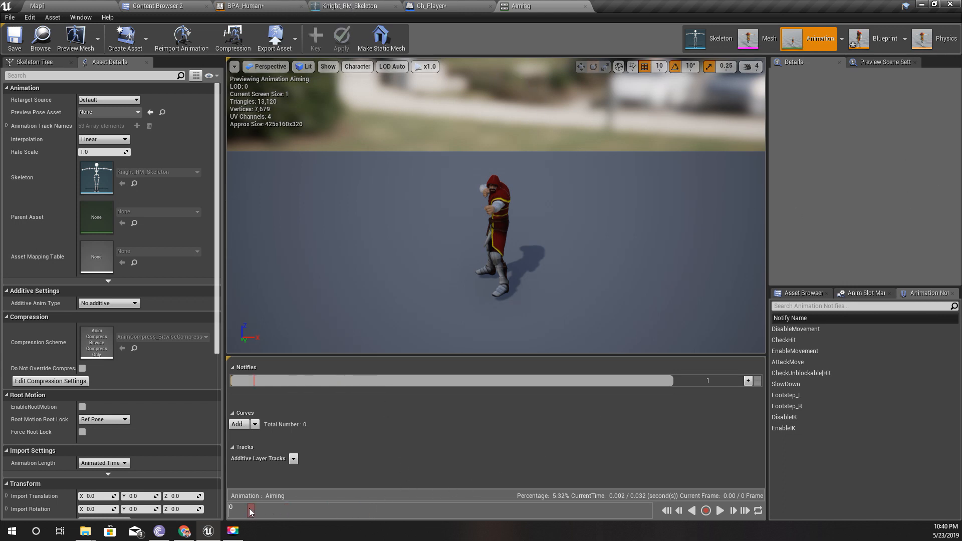
{"action": "left_click_drag", "start_coordinate": [250, 511], "coordinate": [240, 511]}
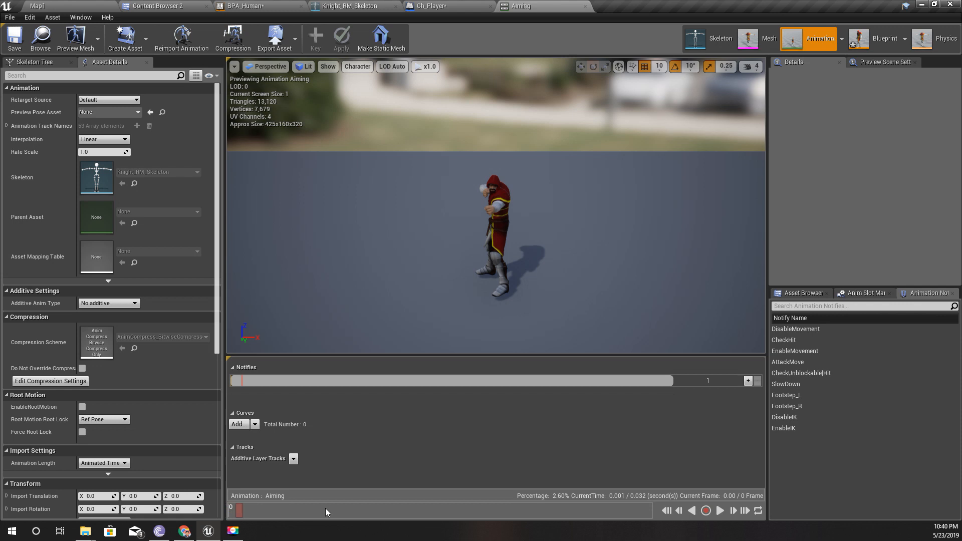
{"action": "left_click_drag", "start_coordinate": [240, 510], "coordinate": [558, 510]}
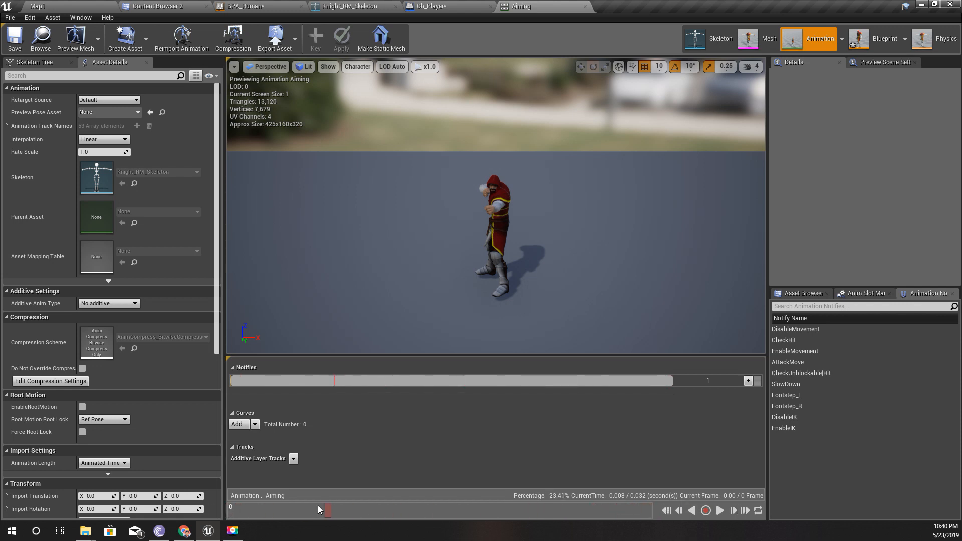
{"action": "left_click", "coordinate": [719, 510]}
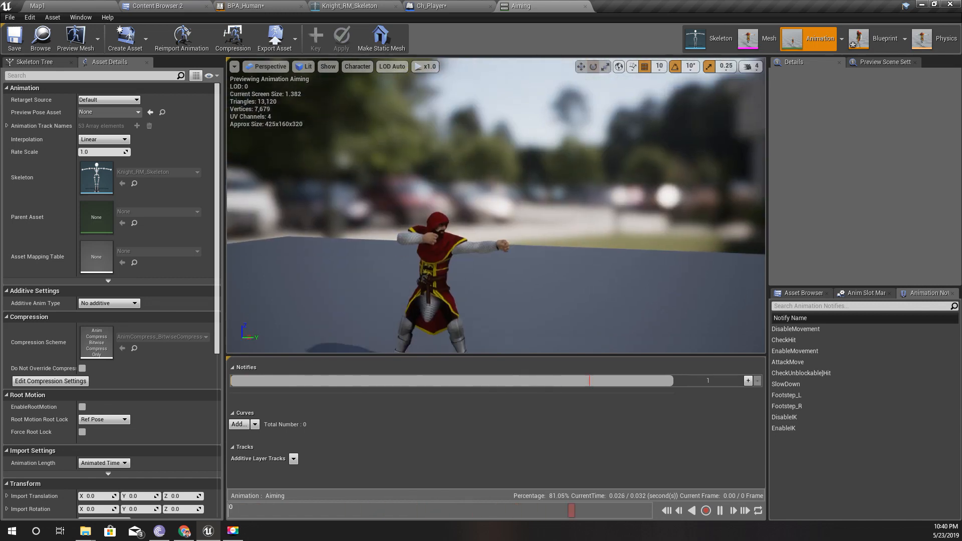
{"action": "left_click", "coordinate": [156, 5]}
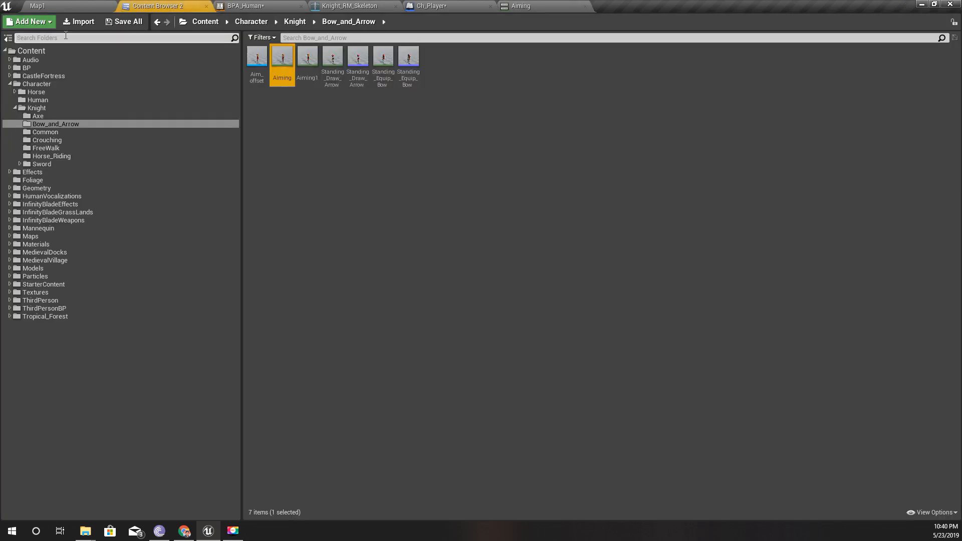
Drop the Aiming asset into the BPA_Human anim graph and add a Layered blend per bone after Component To Local
{"action": "left_click", "coordinate": [258, 6]}
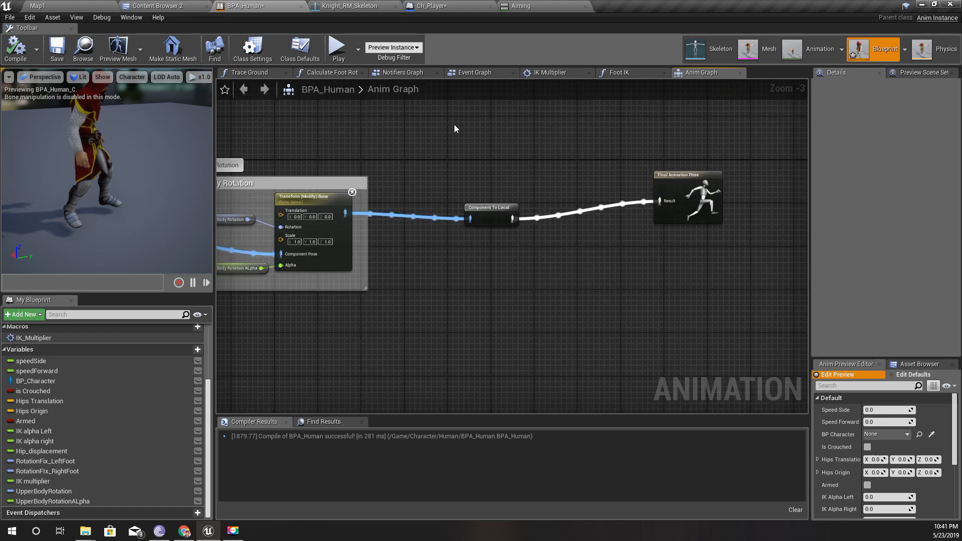
{"action": "left_click", "coordinate": [158, 6]}
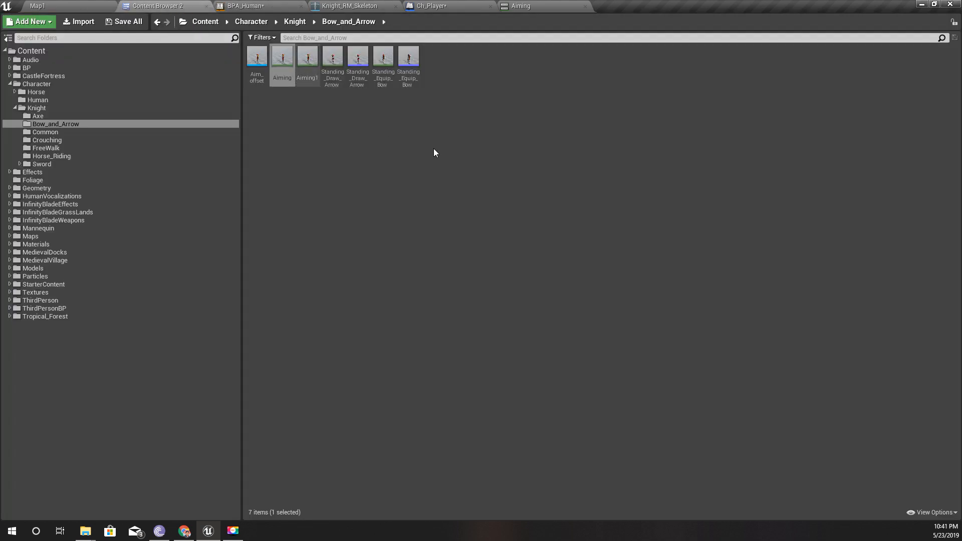
{"action": "left_click", "coordinate": [282, 56]}
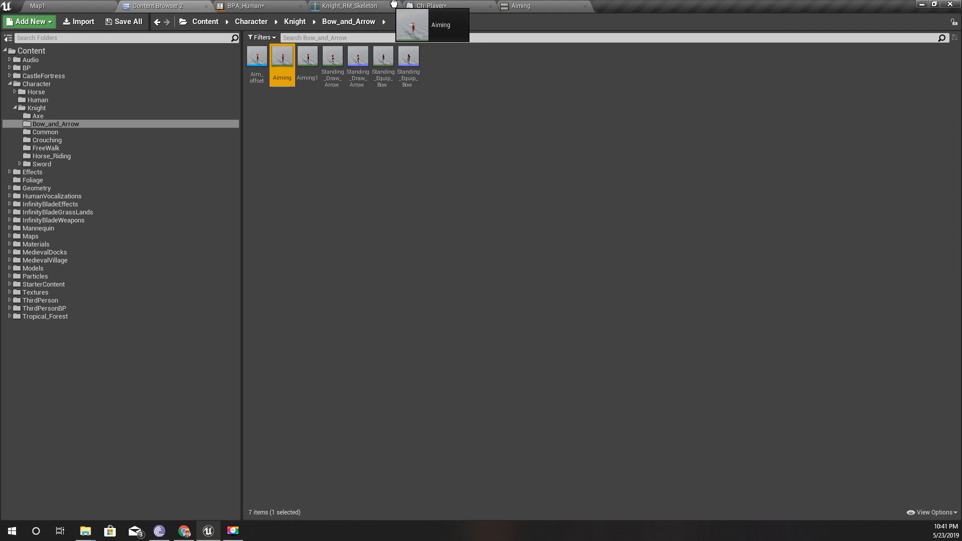
{"action": "left_click", "coordinate": [258, 6]}
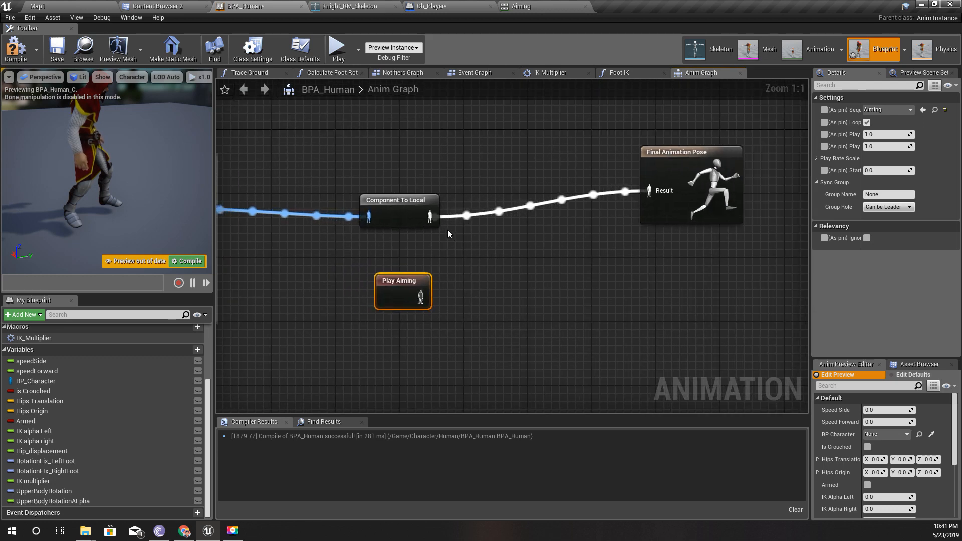
{"action": "left_click_drag", "start_coordinate": [441, 218], "coordinate": [472, 248]}
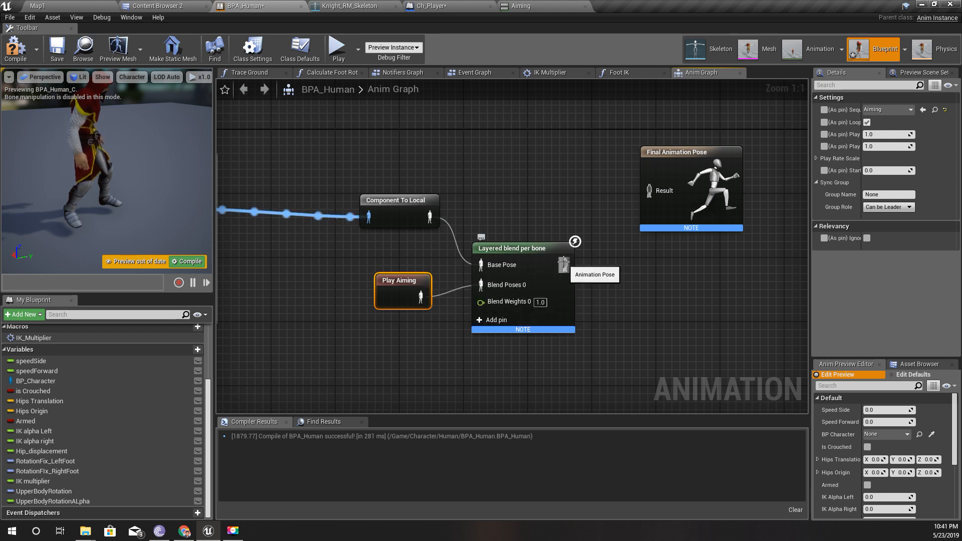
Wire the layered blend into Final Animation Pose, compile, and check the UpperBodyRotationAlpha and Play Aiming nodes
{"action": "left_click", "coordinate": [537, 216]}
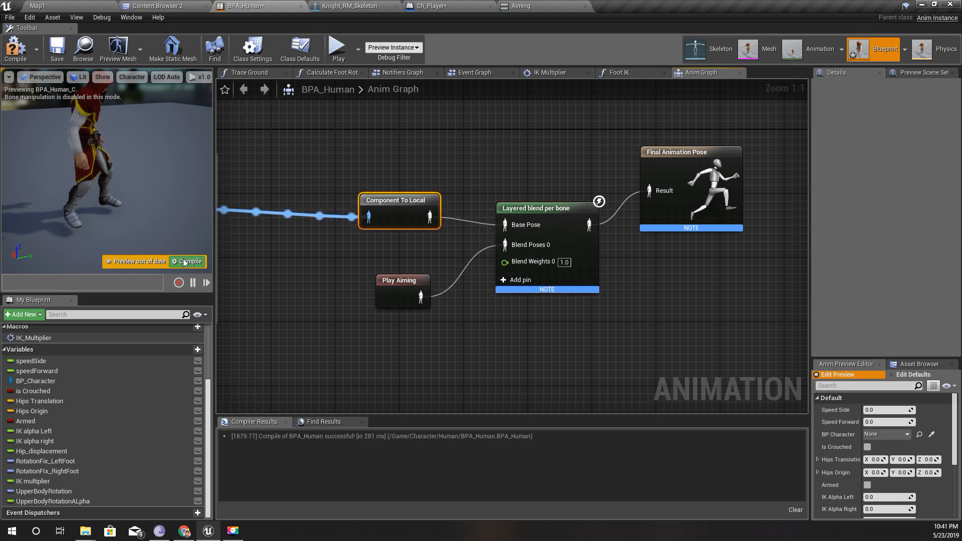
{"action": "left_click", "coordinate": [188, 261]}
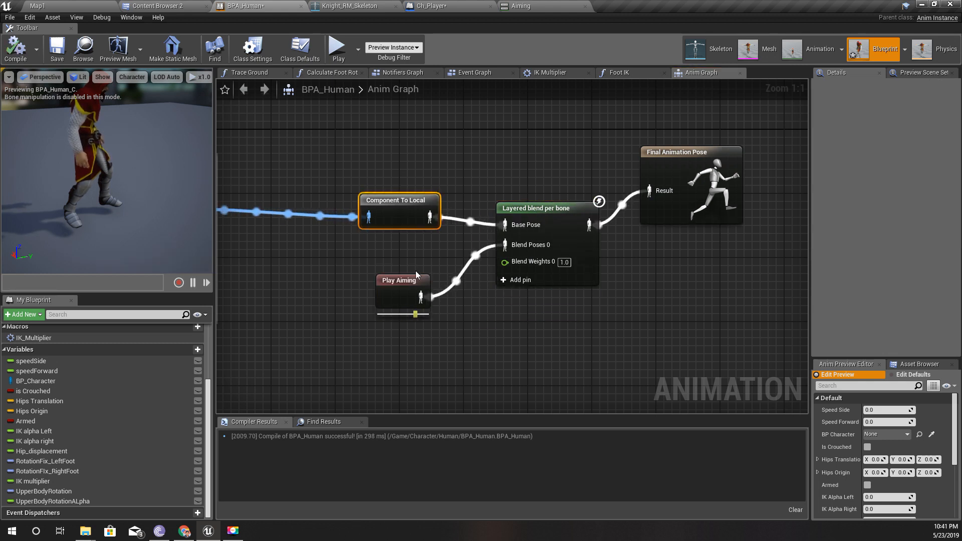
{"action": "left_click", "coordinate": [541, 209]}
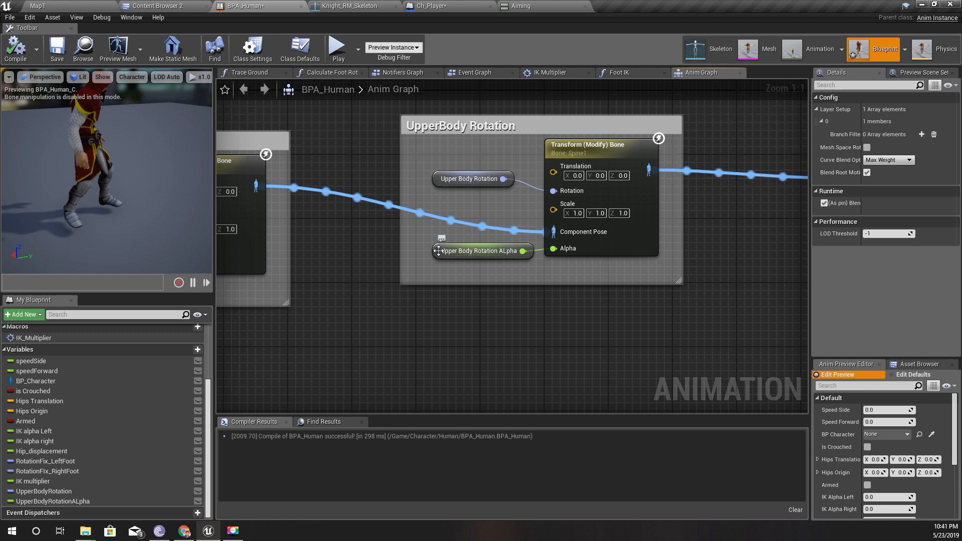
{"action": "left_click", "coordinate": [478, 250]}
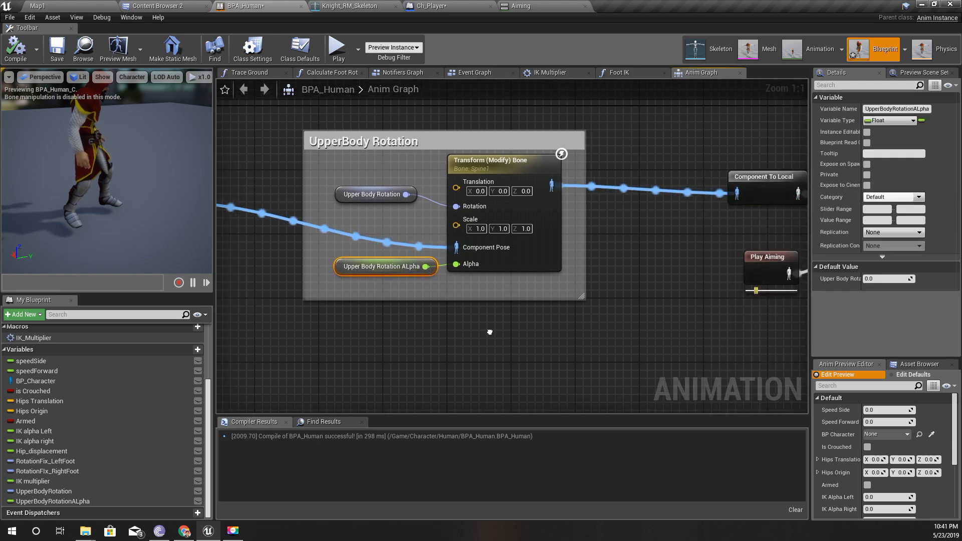
{"action": "scroll", "scroll_direction": "down", "scroll_amount": 3}
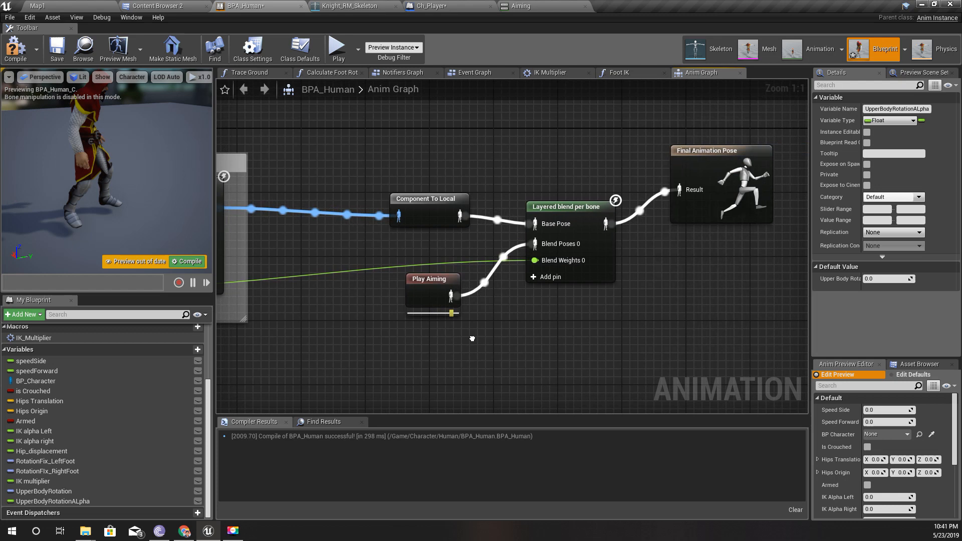
{"action": "left_click", "coordinate": [351, 246]}
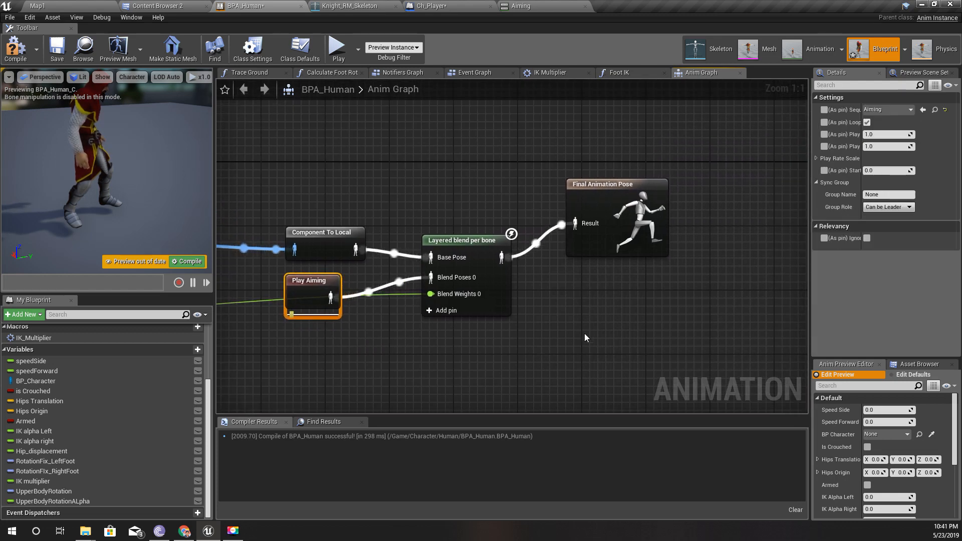
{"action": "mouse_move", "coordinate": [466, 247]}
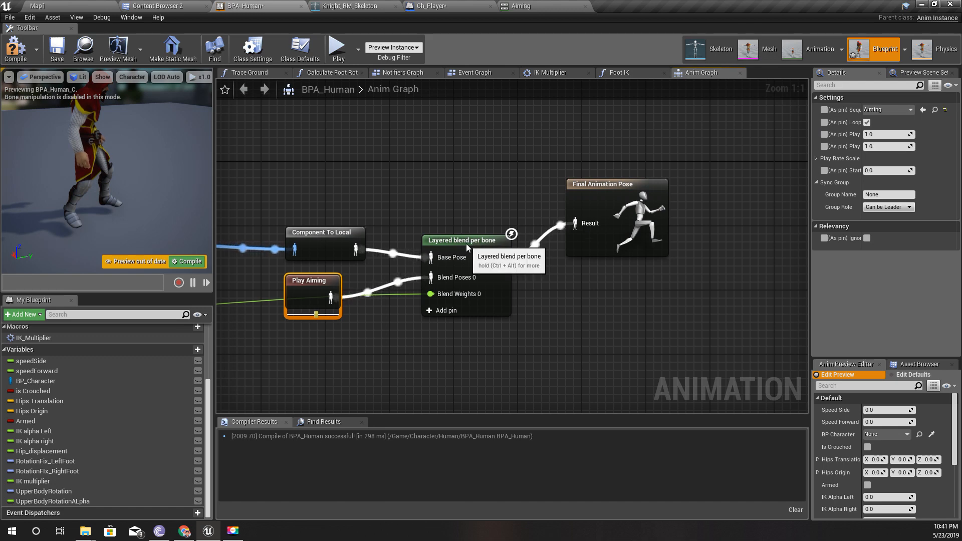
Add a branch filter to the blend's first layer and look up the Spine1 bone in Knight_RM_Skeleton
{"action": "left_click", "coordinate": [461, 241]}
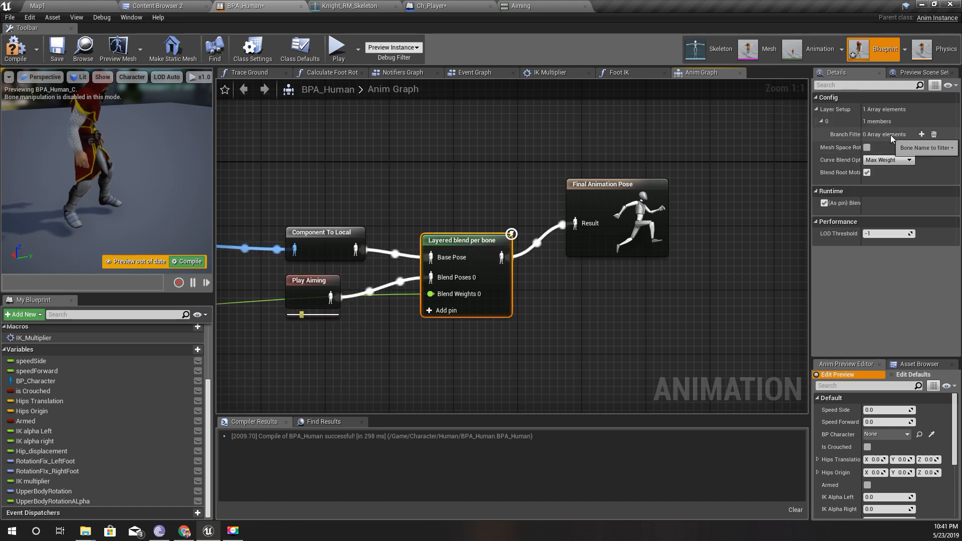
{"action": "left_click", "coordinate": [920, 135]}
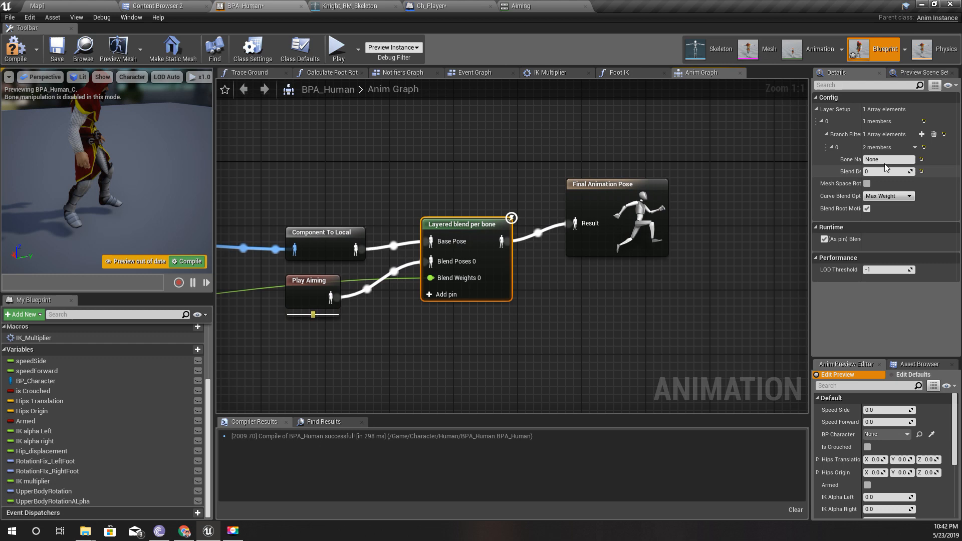
{"action": "left_click", "coordinate": [888, 159]}
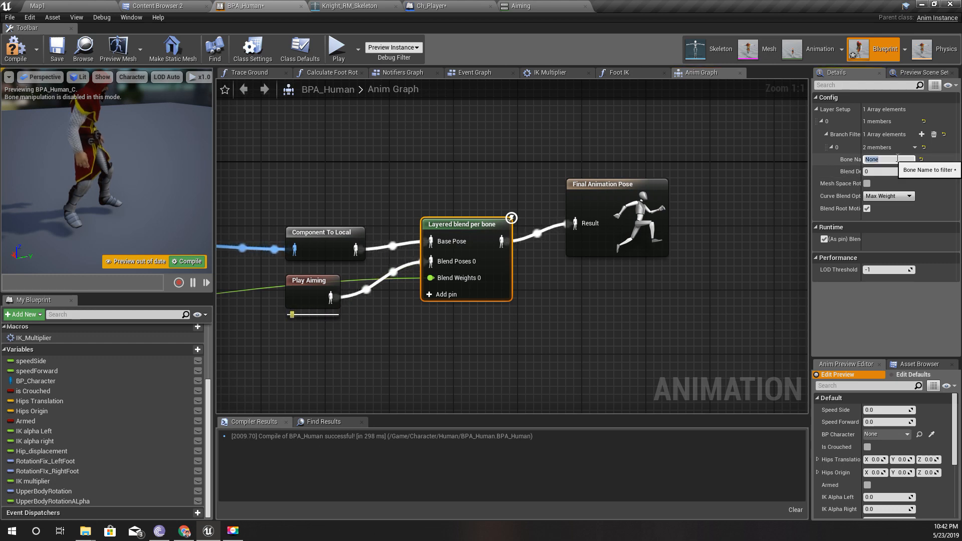
{"action": "left_click", "coordinate": [350, 8]}
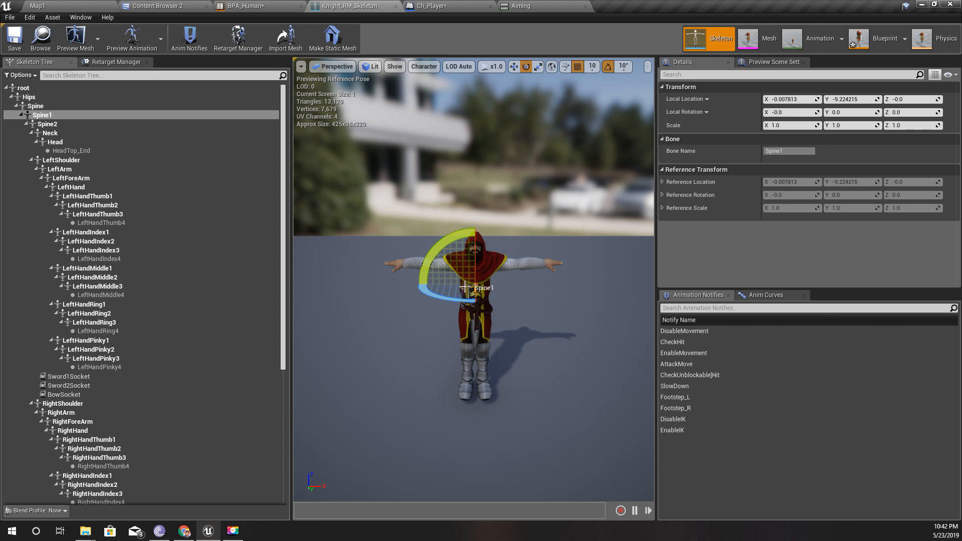
{"action": "mouse_move", "coordinate": [52, 117]}
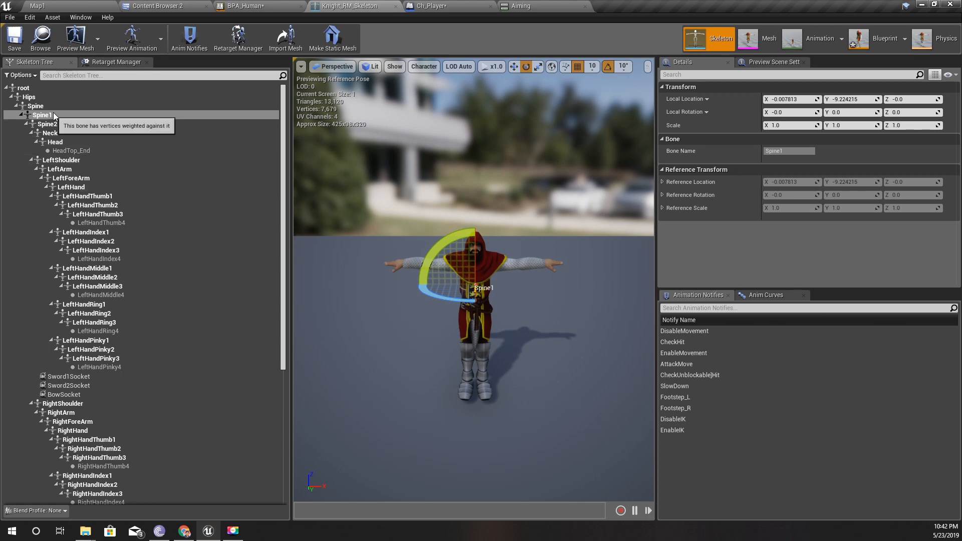
{"action": "mouse_move", "coordinate": [264, 7]}
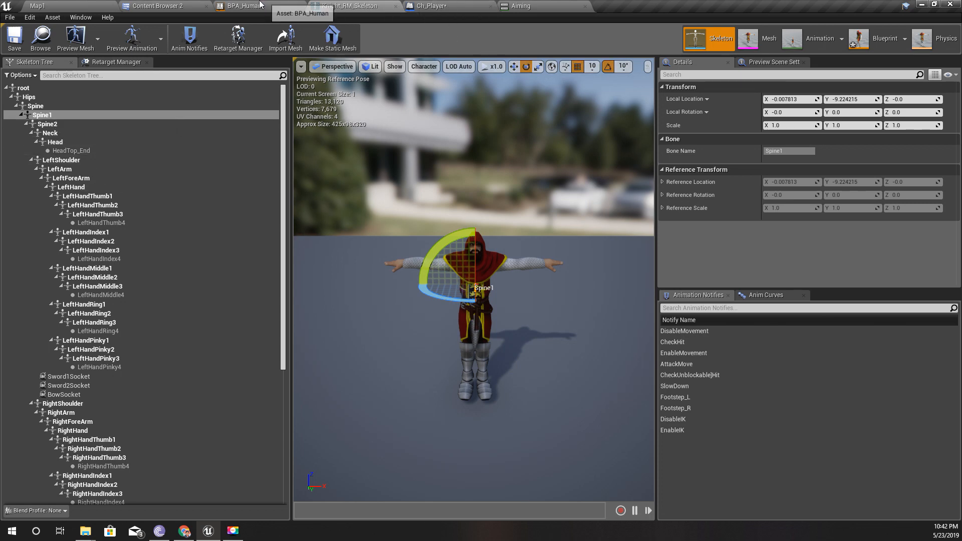
{"action": "left_click", "coordinate": [883, 38]}
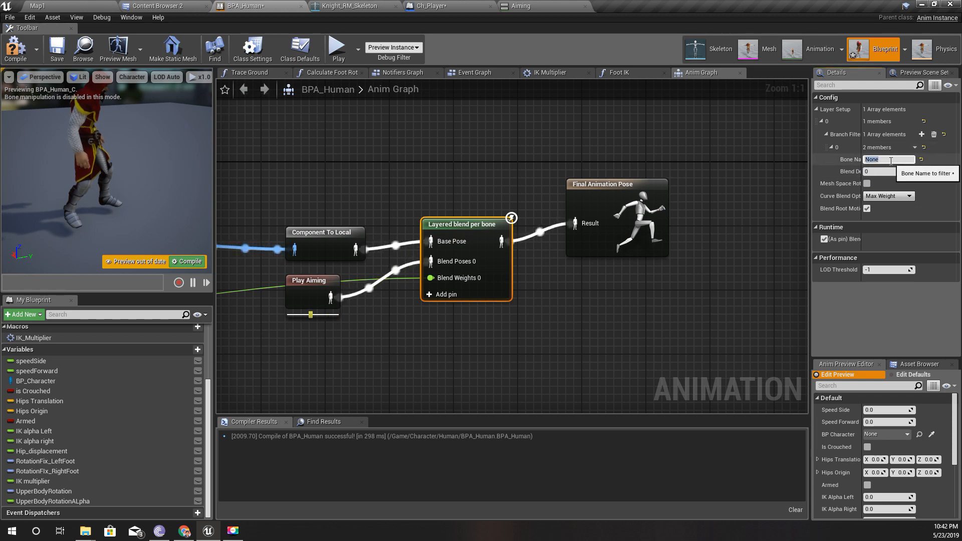
Set the branch filter's bone name to Spine1 and recompile BPA_Human
{"action": "type", "text": "Spine1"}
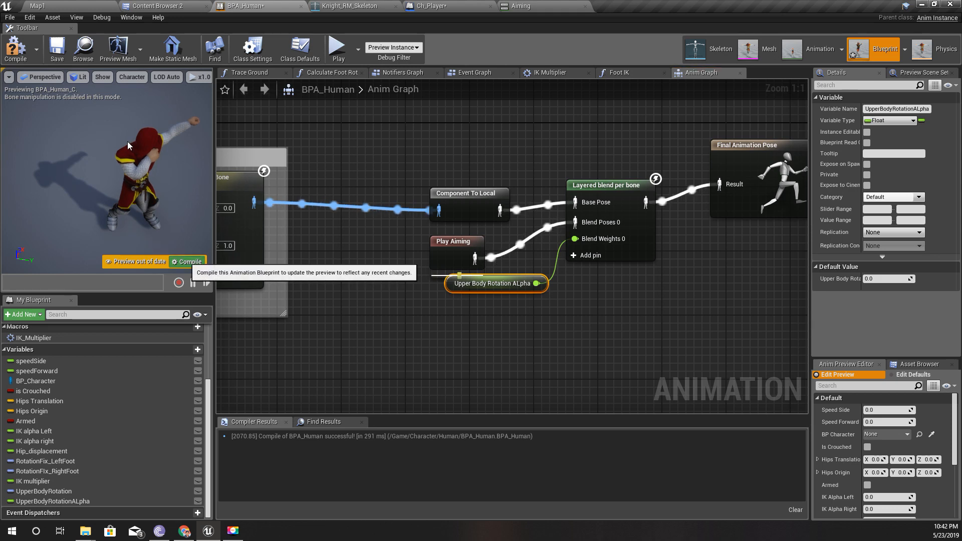
{"action": "left_click", "coordinate": [15, 45]}
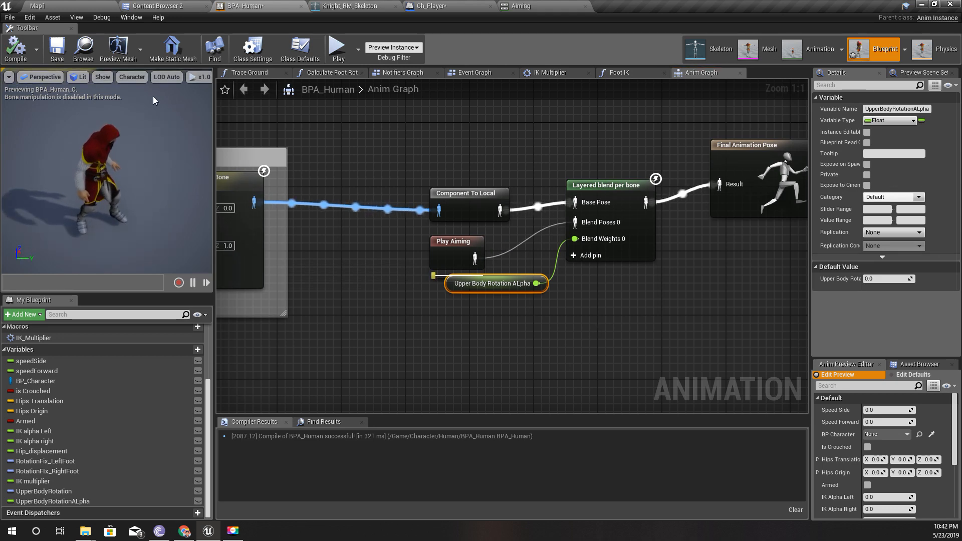
Play the Map1 level to test the upper-body aiming blend
{"action": "left_click", "coordinate": [32, 4]}
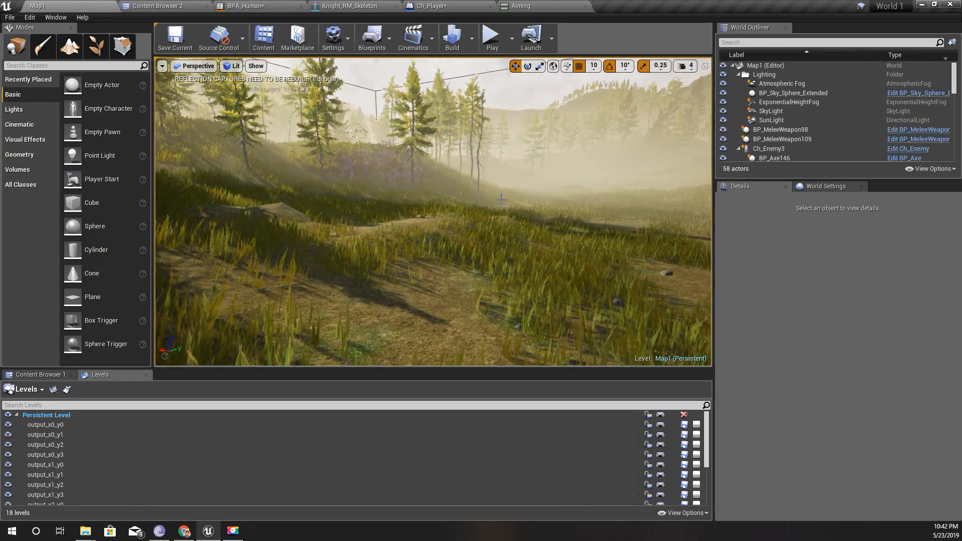
{"action": "left_click", "coordinate": [490, 35]}
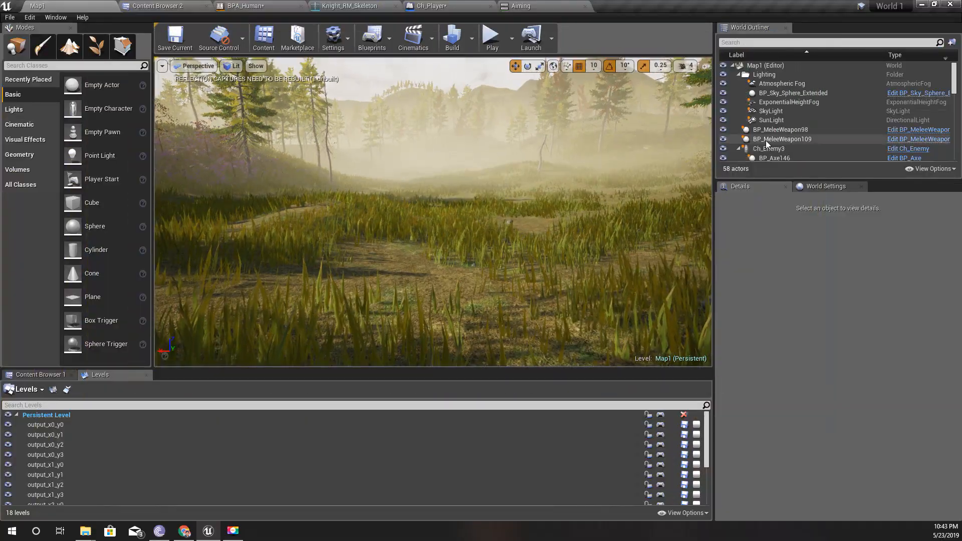
{"action": "mouse_move", "coordinate": [239, 5]}
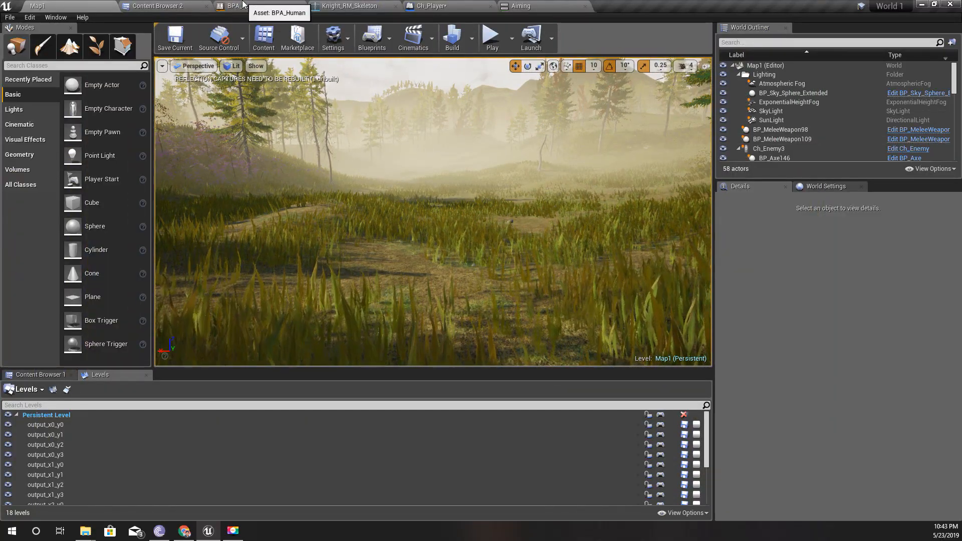
Check BPA_Human and Ch_Player's event graph, then open the Ch_Human blueprint from the content browser
{"action": "left_click", "coordinate": [236, 5]}
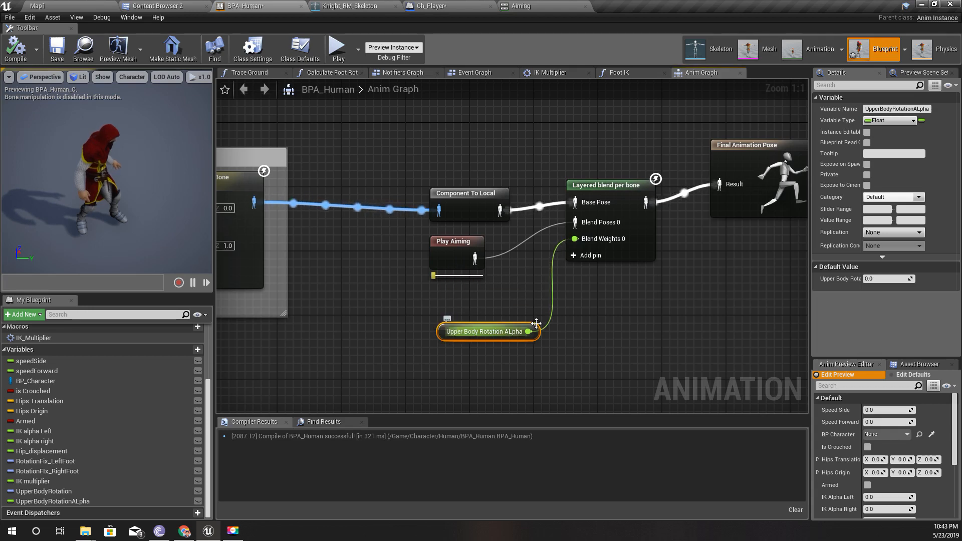
{"action": "mouse_move", "coordinate": [514, 336]}
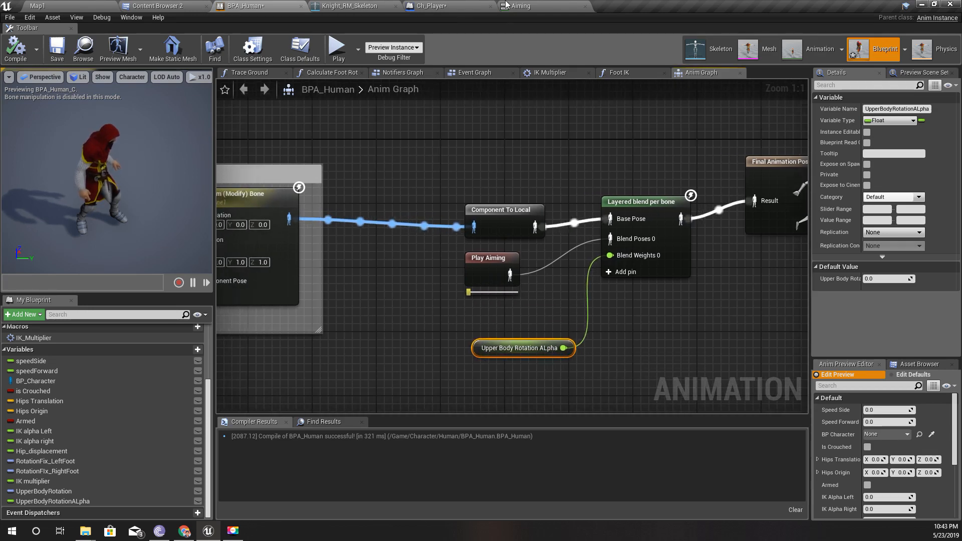
{"action": "left_click", "coordinate": [436, 6]}
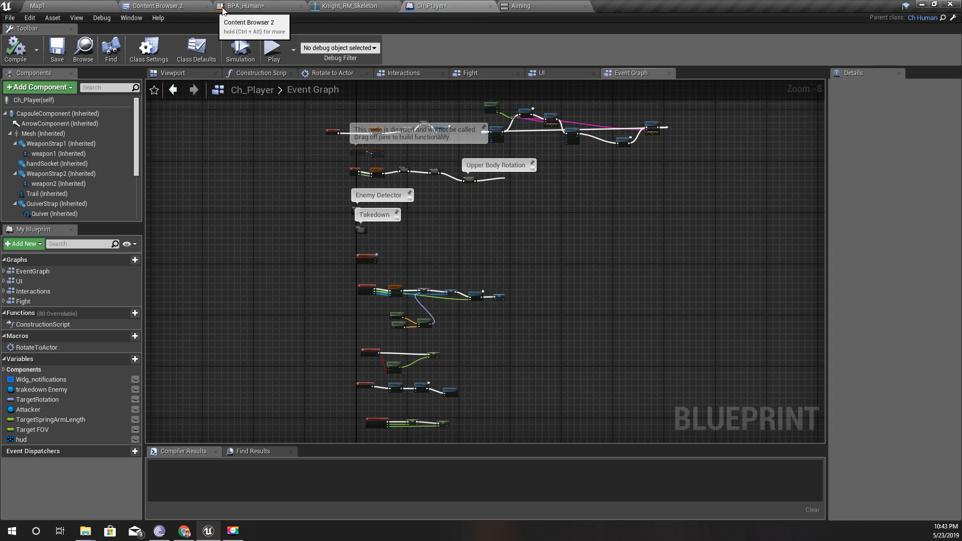
{"action": "left_click", "coordinate": [158, 5]}
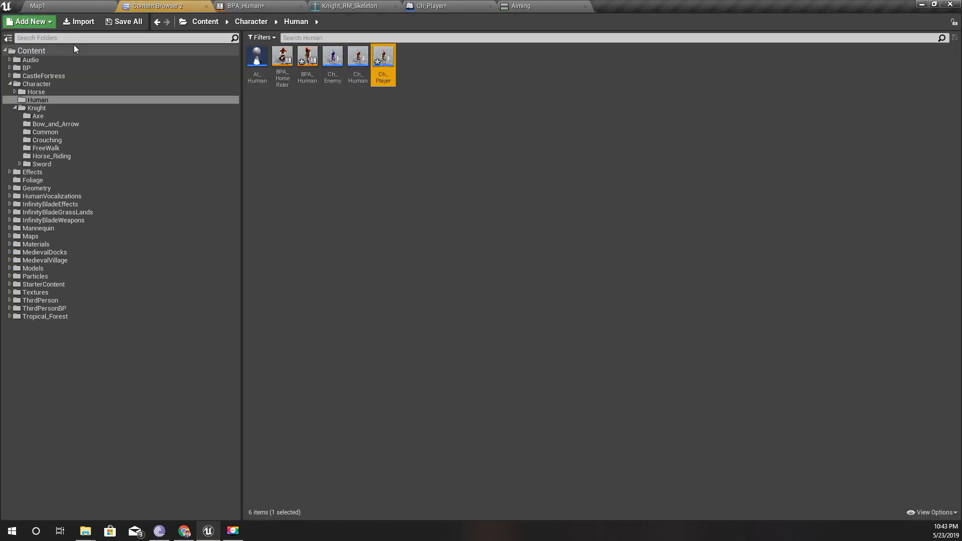
{"action": "double_click", "coordinate": [357, 58]}
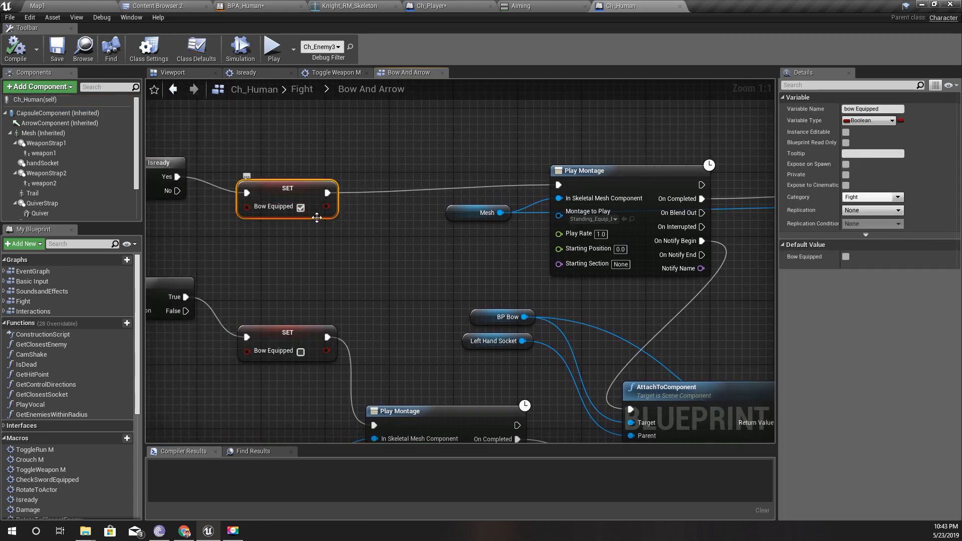
{"action": "mouse_move", "coordinate": [274, 216]}
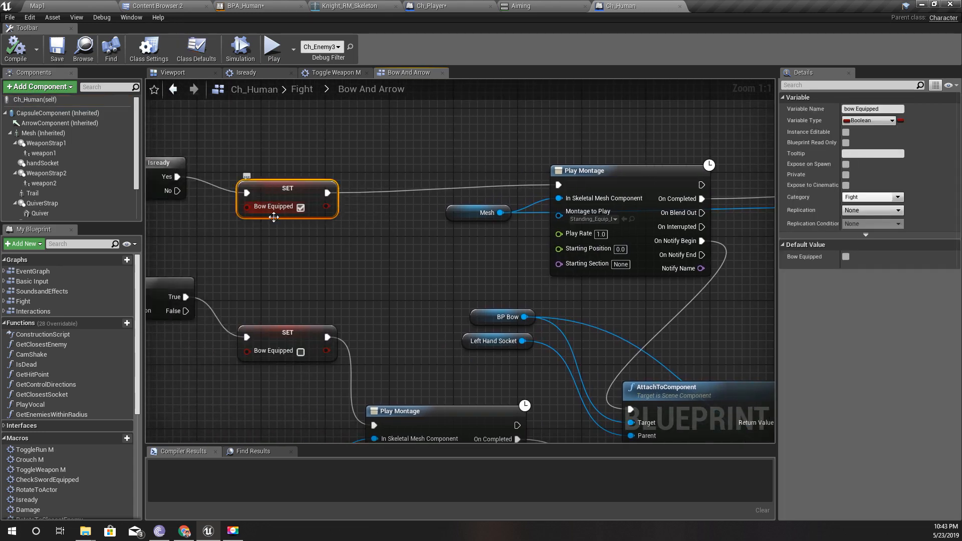
Find all references to the Bow Equipped variable from its setter node
{"action": "right_click", "coordinate": [246, 192]}
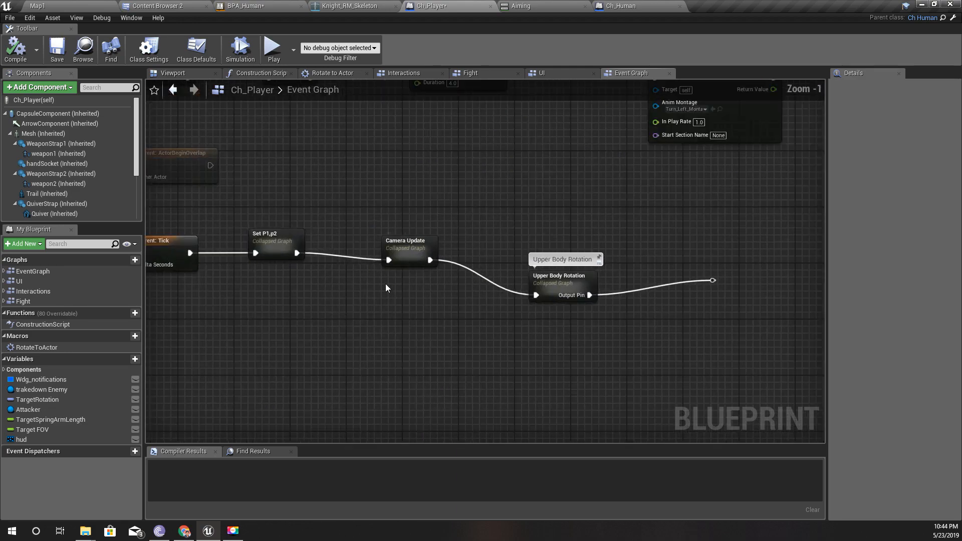
Open the Upper Body Rotation collapsed graph in Ch_Player's event graph
{"action": "left_click", "coordinate": [559, 276]}
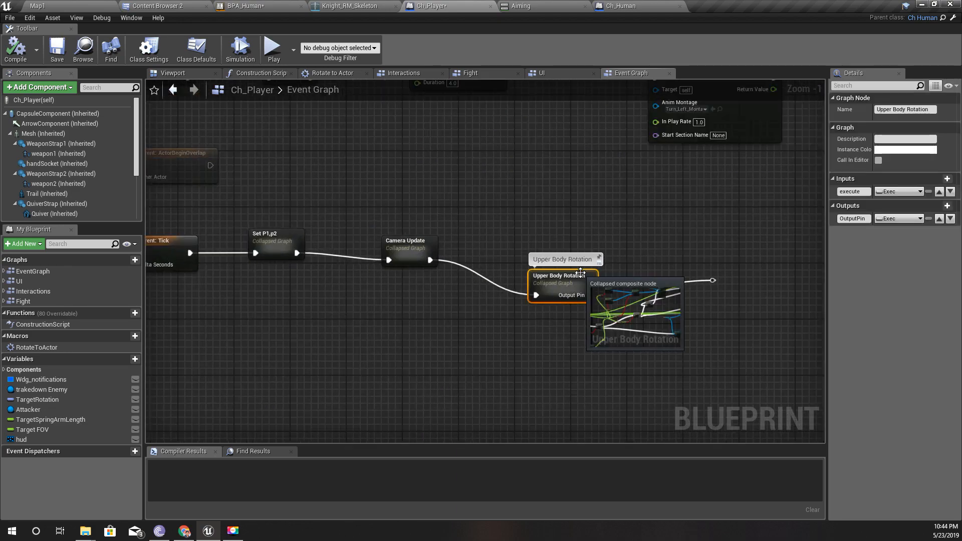
{"action": "double_click", "coordinate": [559, 282]}
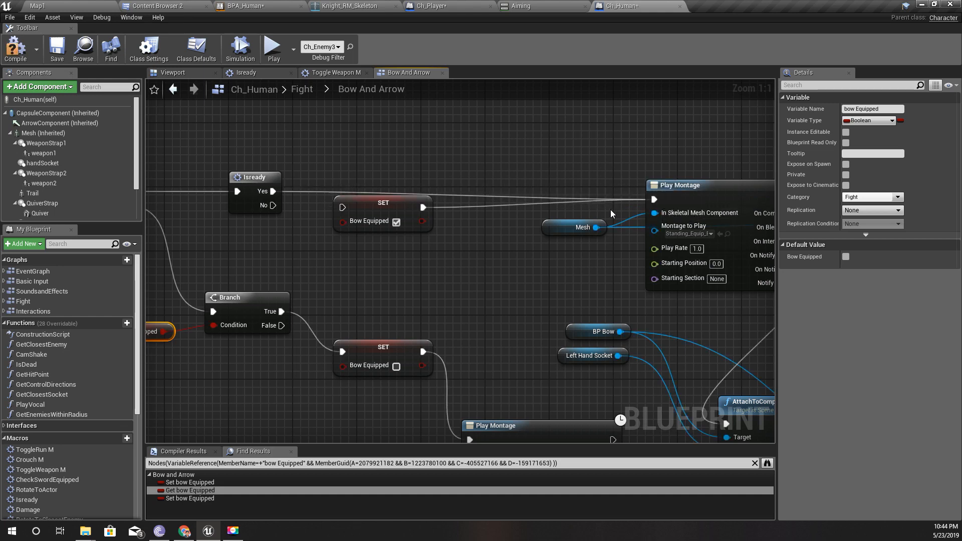
Bring up the Bow Equipped setter that follows the Standing_Draw montage
{"action": "right_click", "coordinate": [423, 207]}
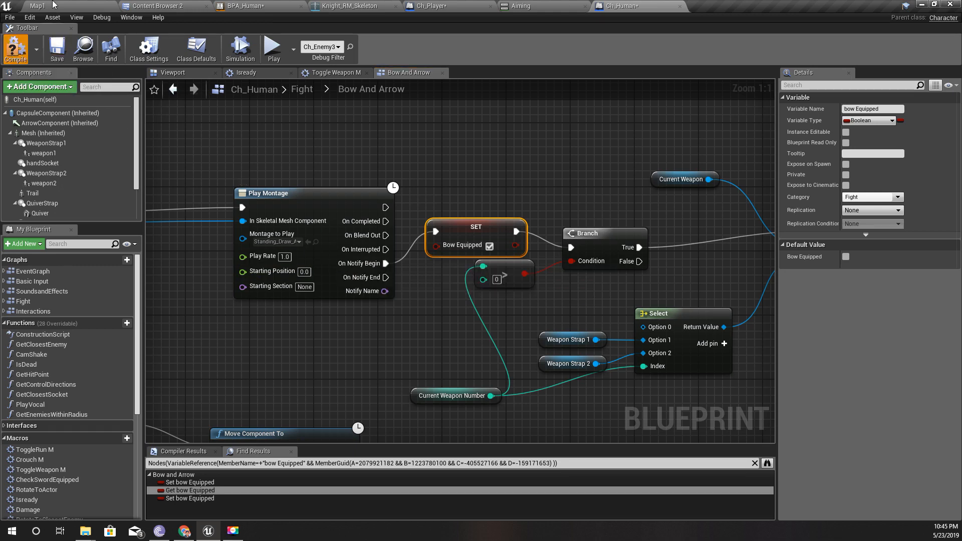
{"action": "left_click", "coordinate": [32, 6]}
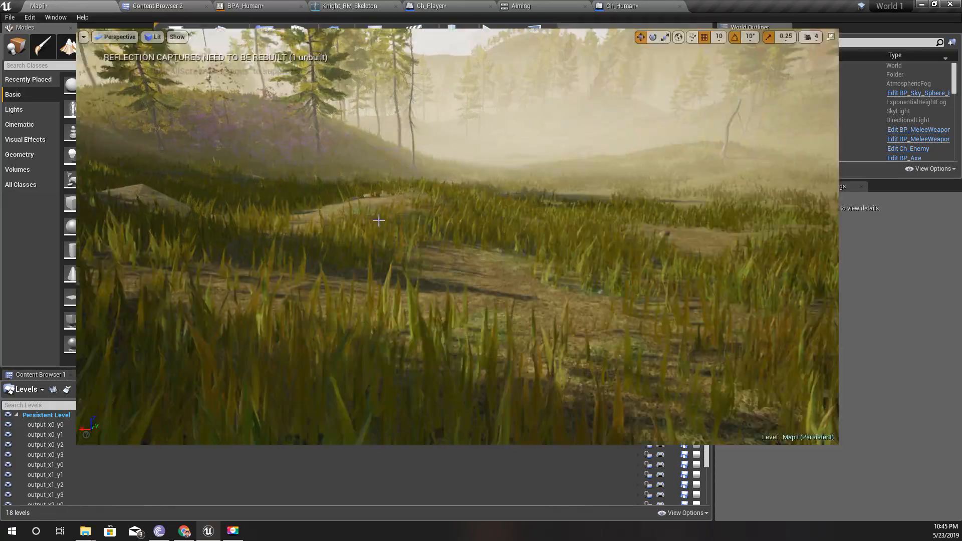
{"action": "key", "text": "F11"}
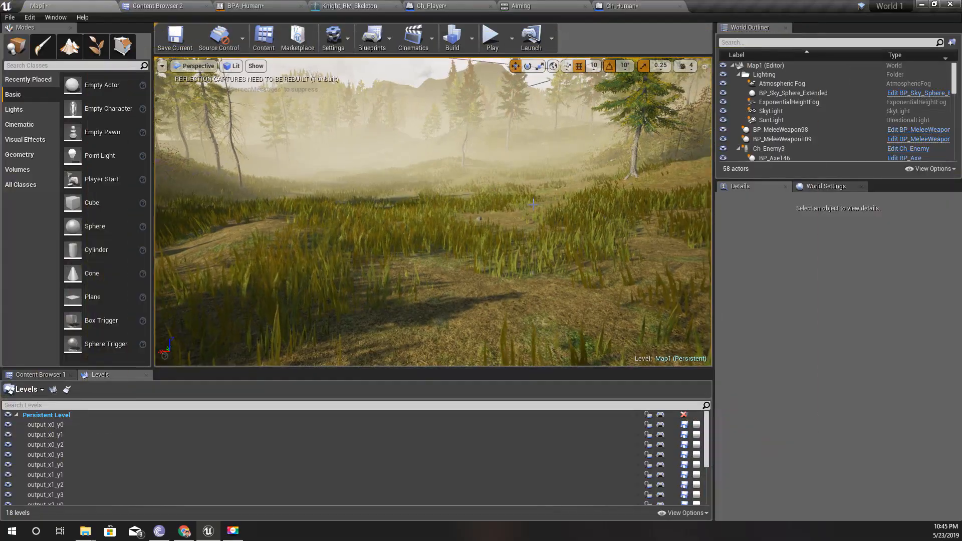
{"action": "left_click", "coordinate": [612, 5]}
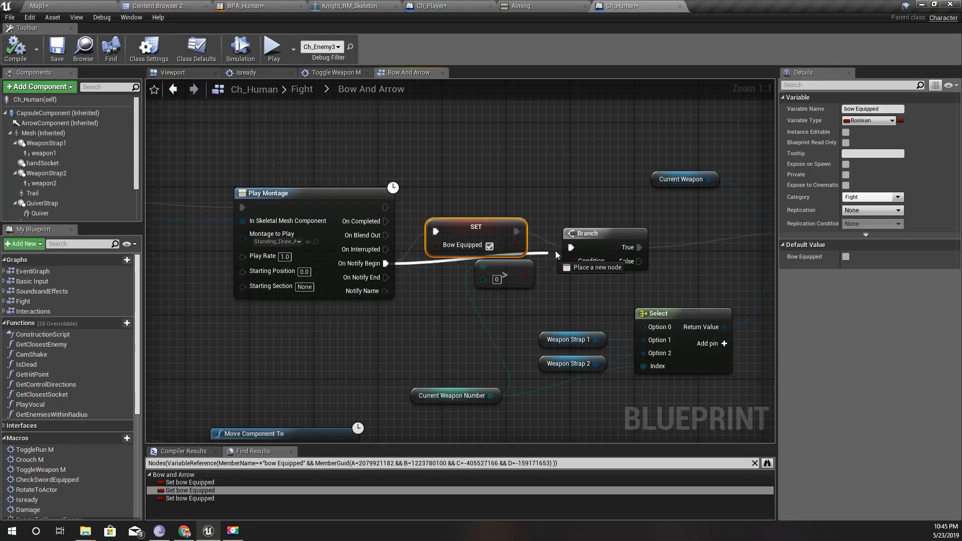
Open Standing_Draw_Arrow_Anim_Montage from the bow-and-arrow Play Montage node
{"action": "right_click", "coordinate": [517, 231]}
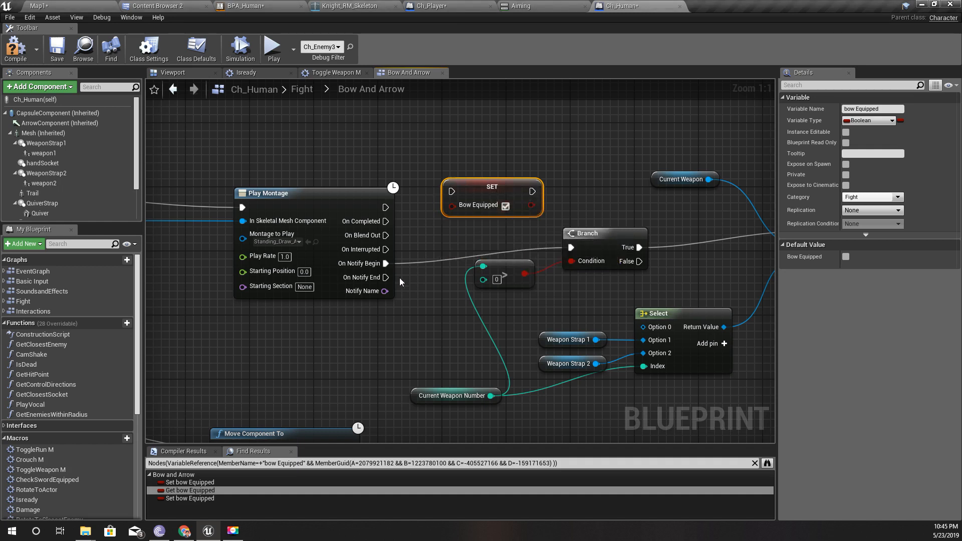
{"action": "mouse_move", "coordinate": [387, 256]}
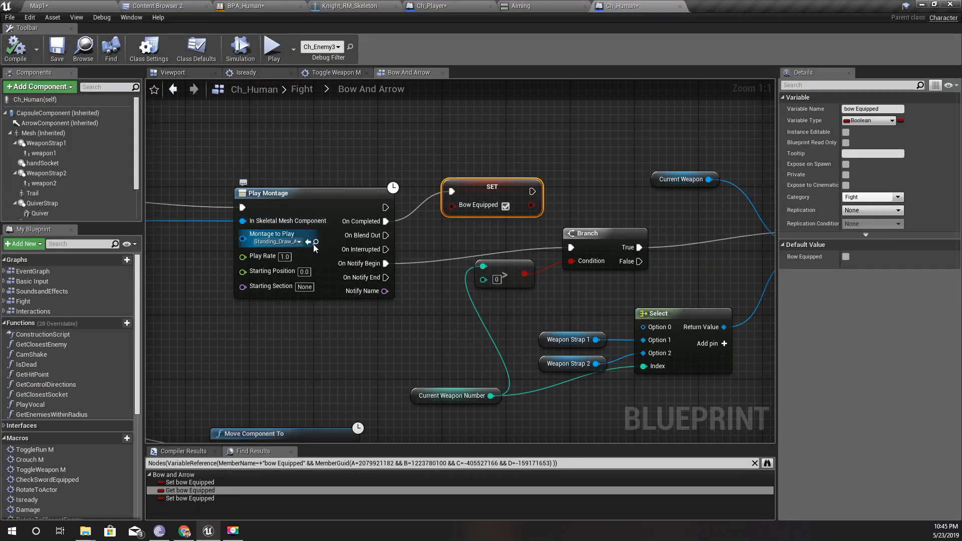
{"action": "mouse_move", "coordinate": [319, 251]}
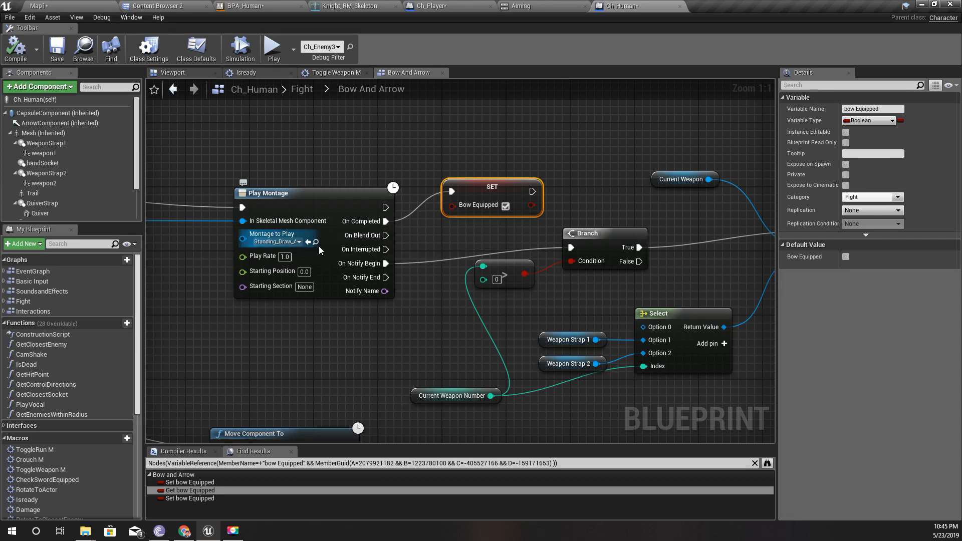
{"action": "left_click", "coordinate": [159, 6]}
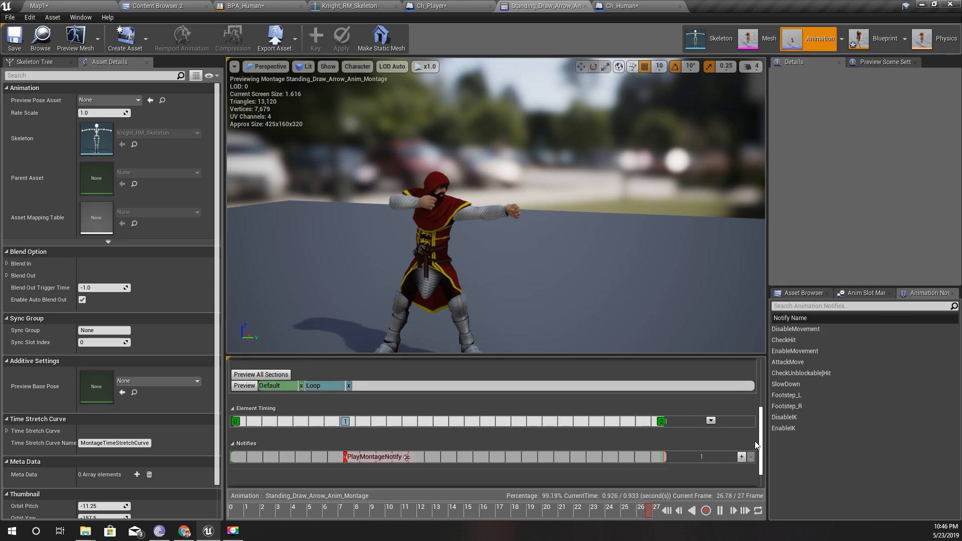
{"action": "mouse_move", "coordinate": [388, 457]}
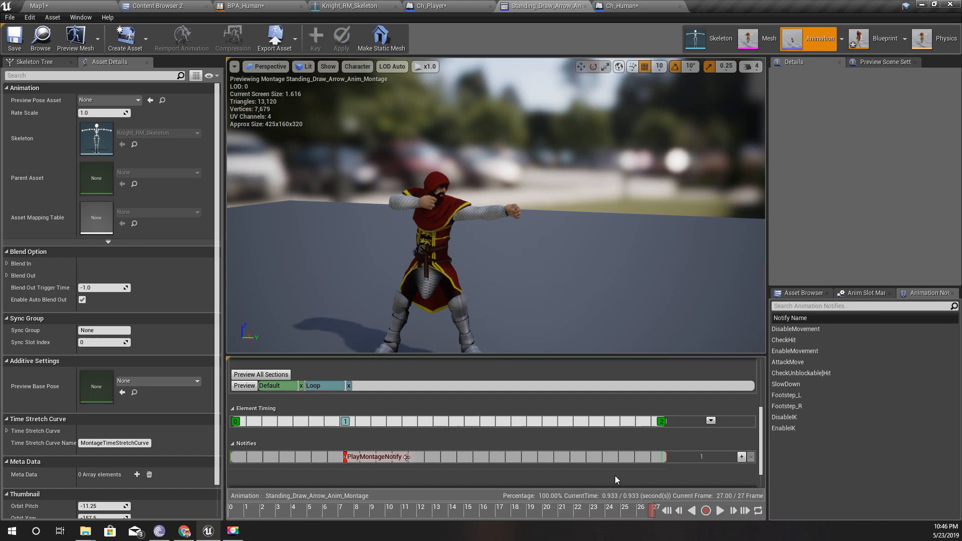
Return to the Ch_Player blueprint after reading the 0.933 s montage length
{"action": "left_click", "coordinate": [436, 5]}
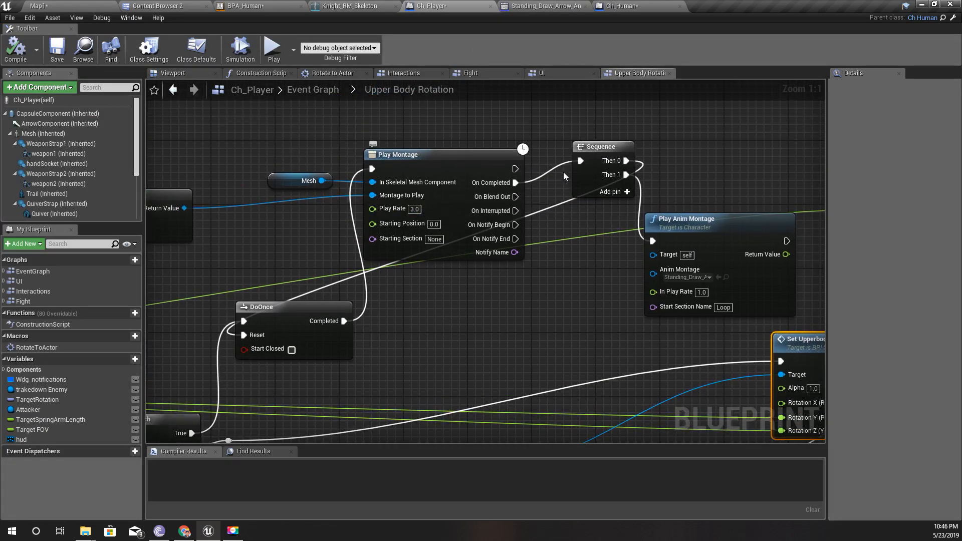
{"action": "mouse_move", "coordinate": [591, 39]}
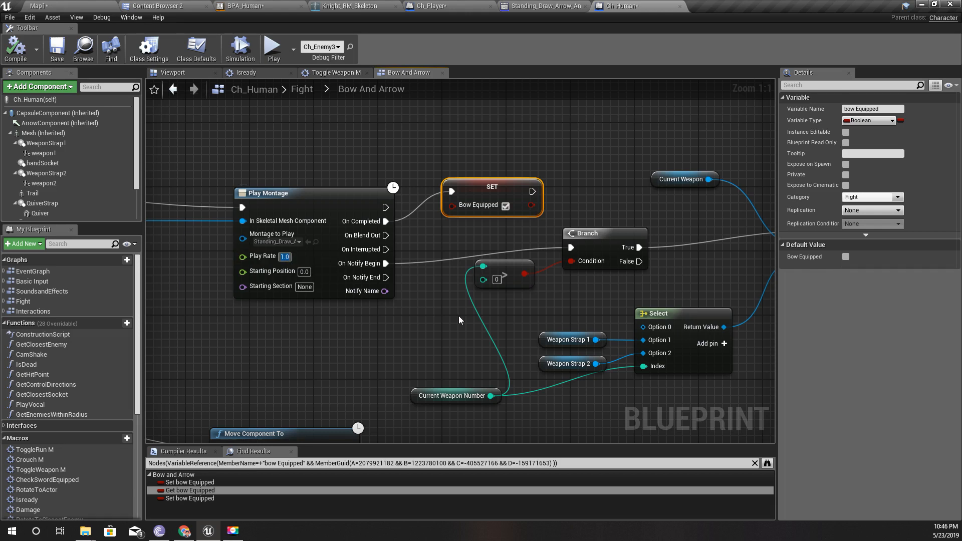
Add a Delay node between Play Montage and SET Bow Equipped in Ch_Human
{"action": "right_click", "coordinate": [386, 222]}
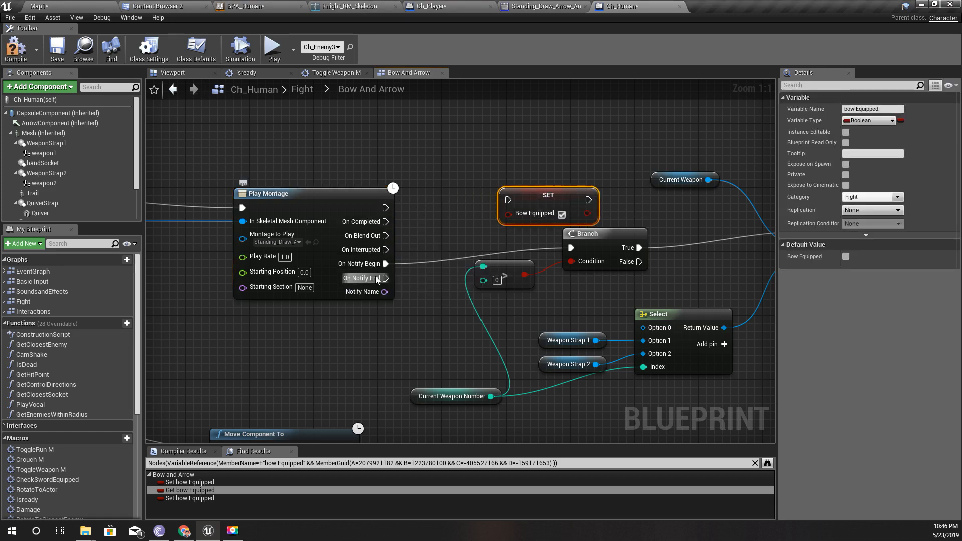
{"action": "mouse_move", "coordinate": [377, 279]}
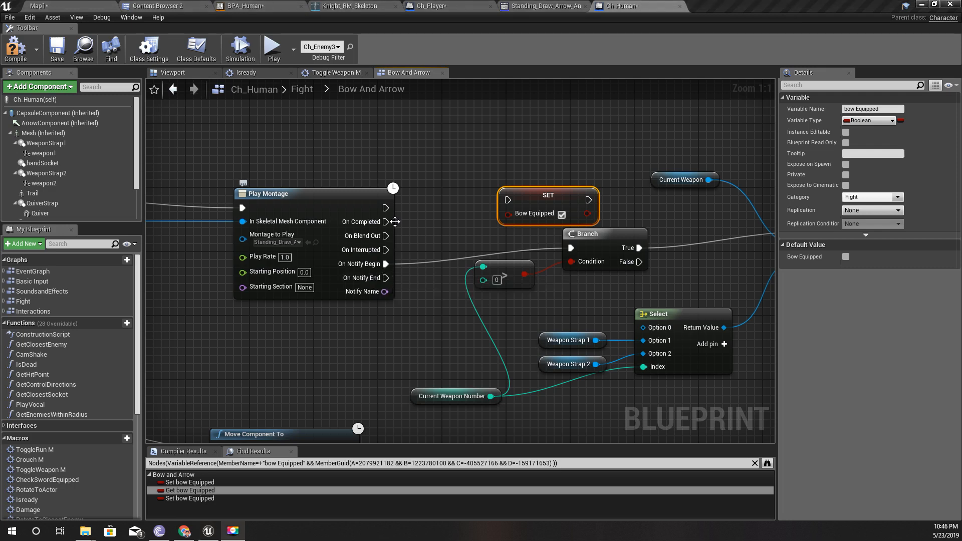
{"action": "mouse_move", "coordinate": [385, 208]}
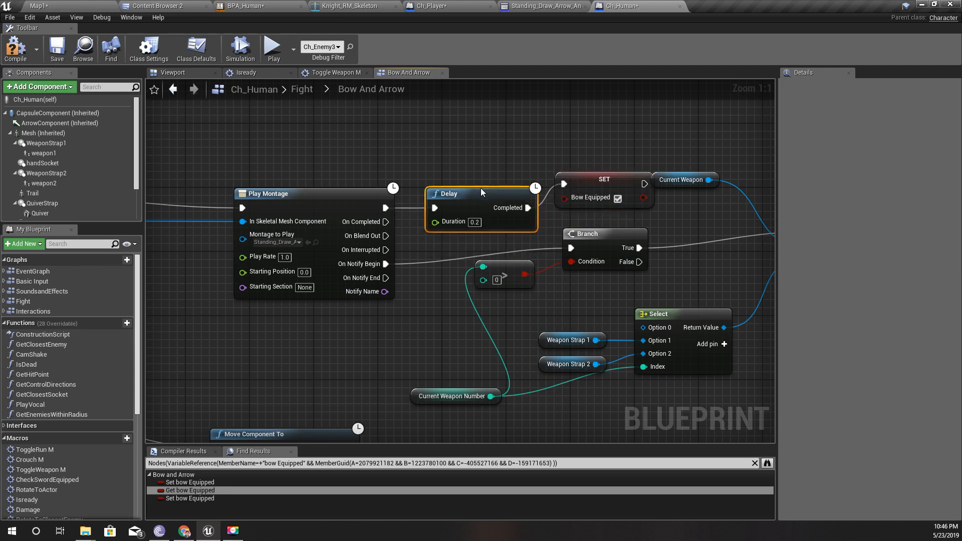
{"action": "mouse_move", "coordinate": [595, 248]}
{"action": "type", "text": "0.9"}
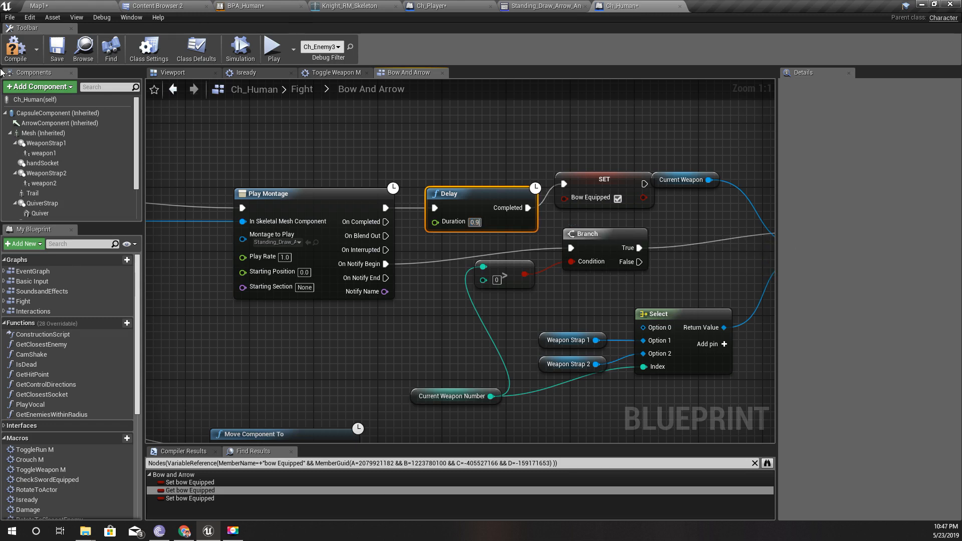
Compile Ch_Human with the Delay set to 0.9 seconds
{"action": "left_click", "coordinate": [322, 46]}
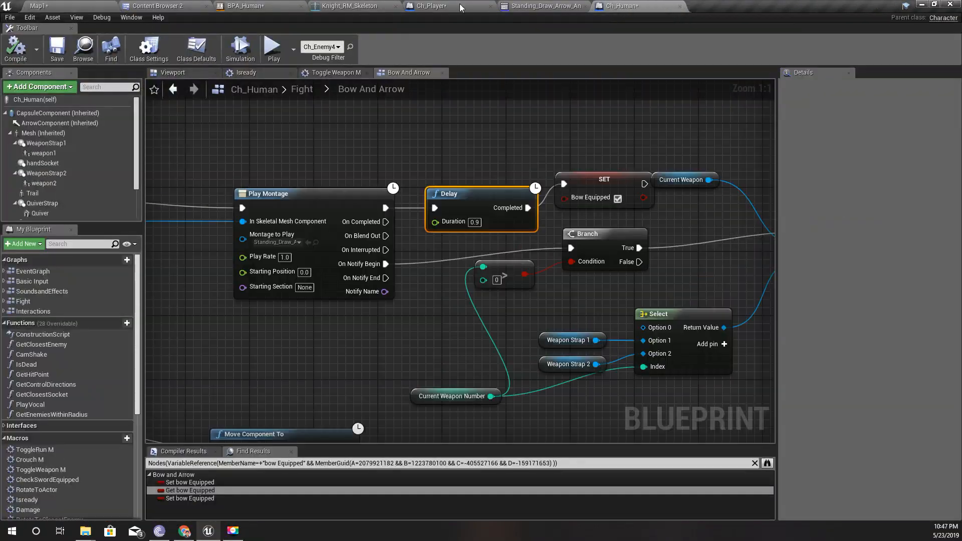
Position a new SetActorRotation node in Ch_Player's Upper Body Rotation graph
{"action": "scroll", "scroll_direction": "down", "scroll_amount": 3}
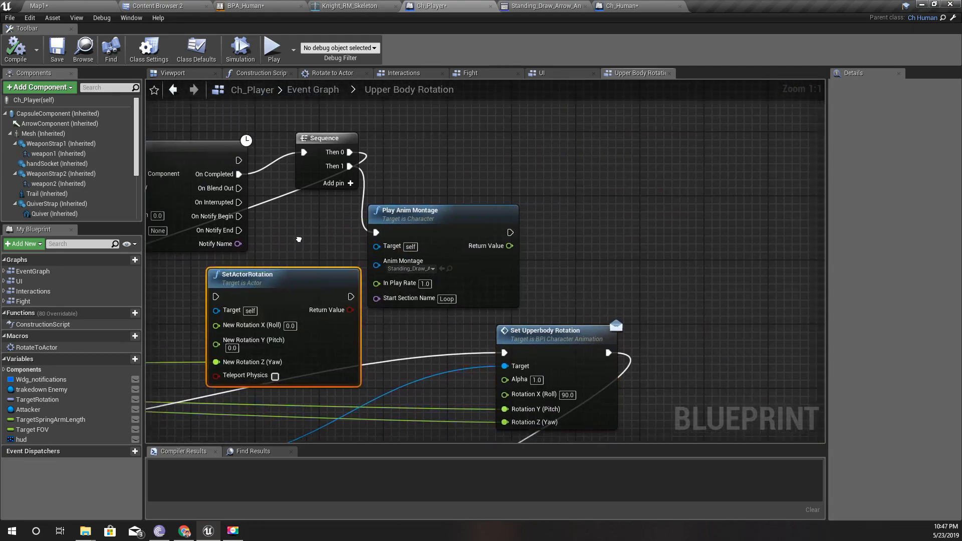
{"action": "scroll", "scroll_direction": "down", "scroll_amount": 3}
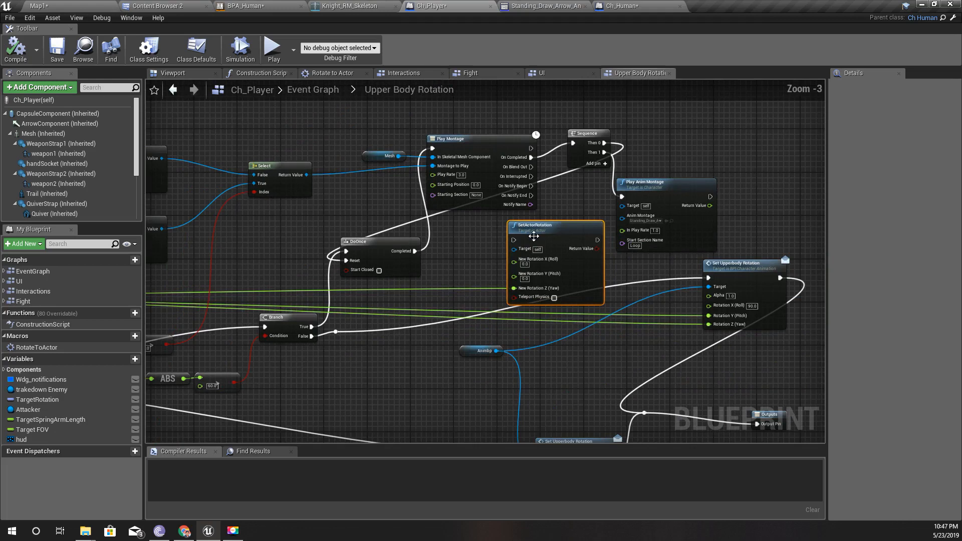
{"action": "left_click_drag", "start_coordinate": [555, 225], "coordinate": [404, 360]}
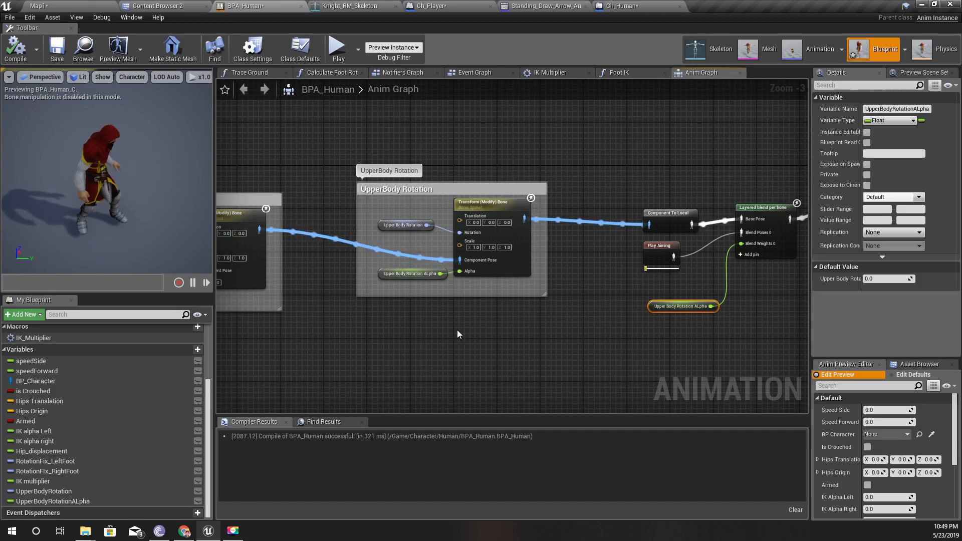
Move the UpperBody Rotation comment group away from the aiming blend
{"action": "left_click", "coordinate": [486, 203]}
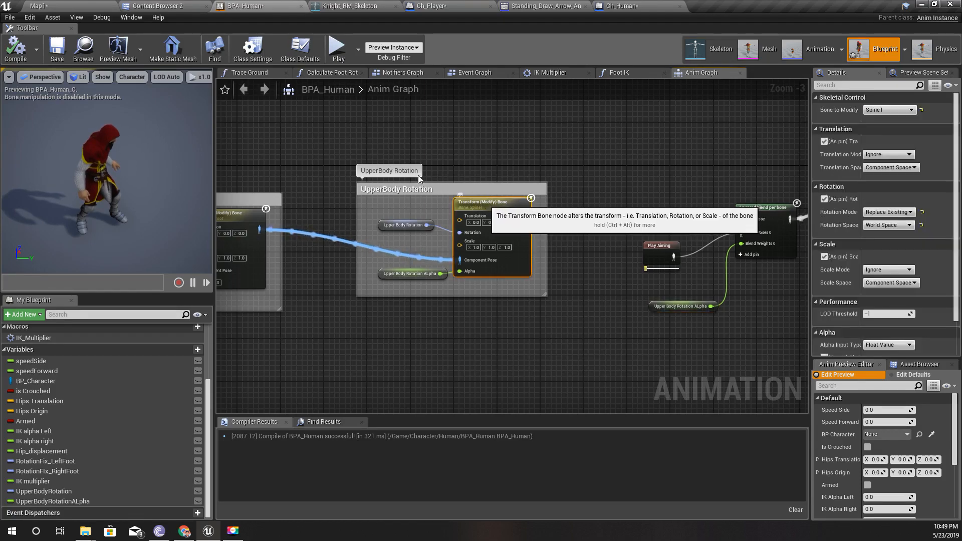
{"action": "mouse_move", "coordinate": [361, 211]}
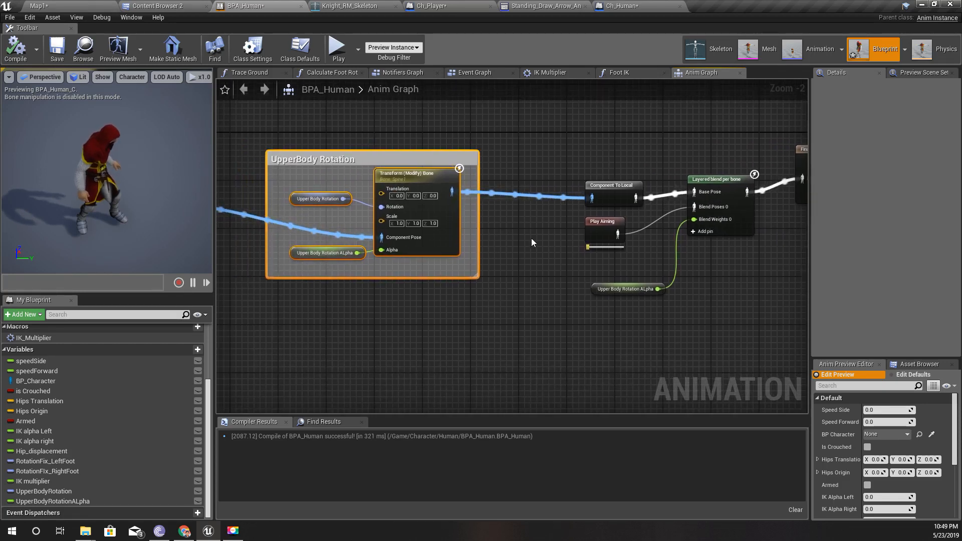
{"action": "mouse_move", "coordinate": [600, 166]}
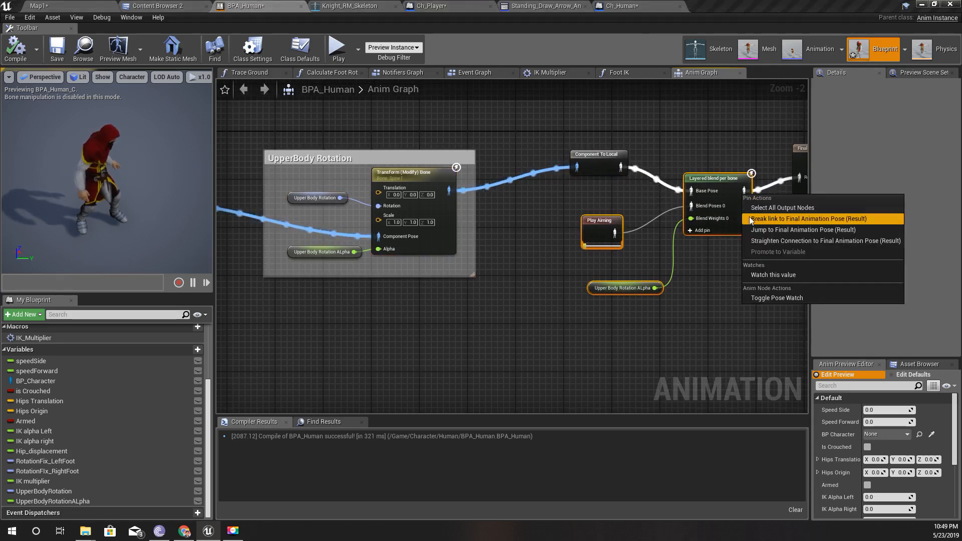
Break the Layered blend per bone link to Final Animation Pose and move it into UpperBody Rotation
{"action": "left_click", "coordinate": [806, 218]}
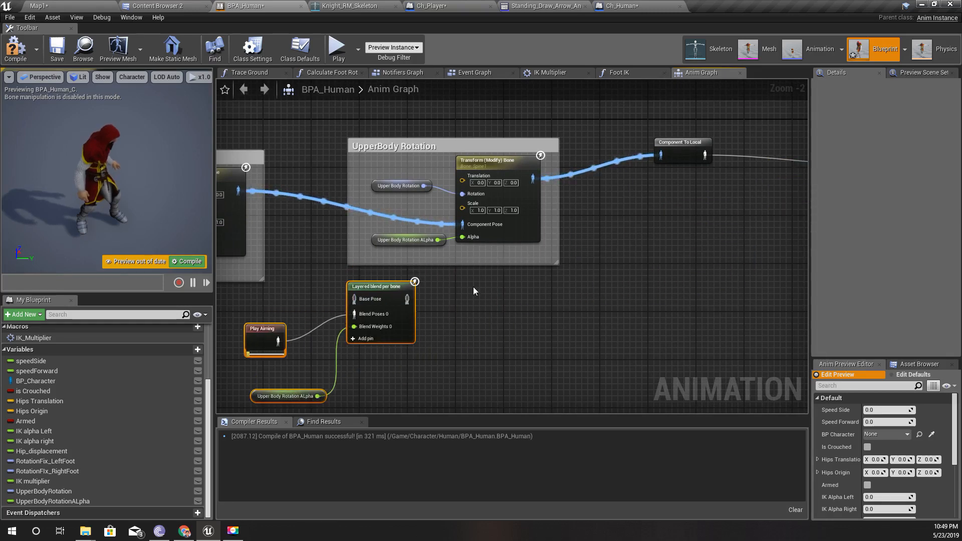
{"action": "scroll", "scroll_direction": "down", "scroll_amount": 3}
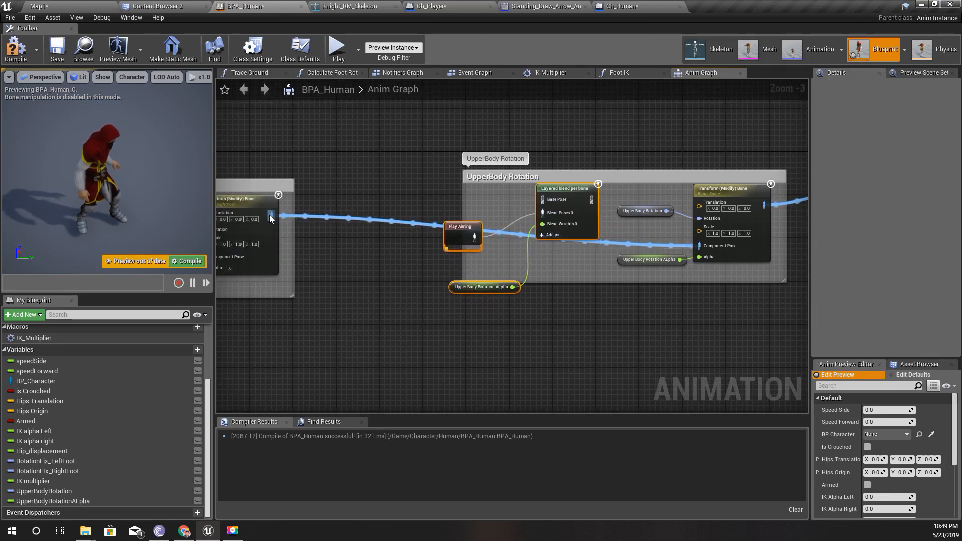
{"action": "mouse_move", "coordinate": [542, 203]}
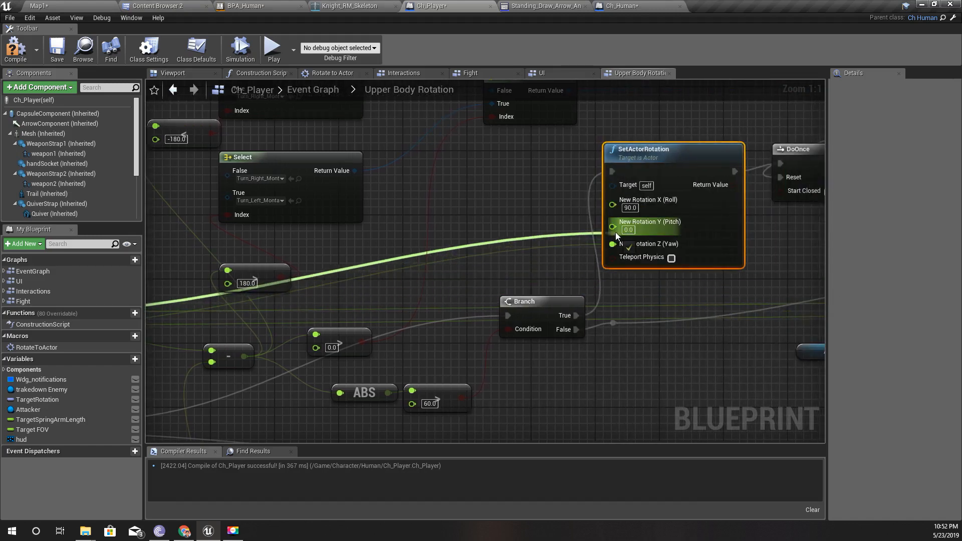
Wire the rotation value into SetActorRotation's New Rotation Y (Pitch) with roll 90
{"action": "left_click", "coordinate": [14, 44]}
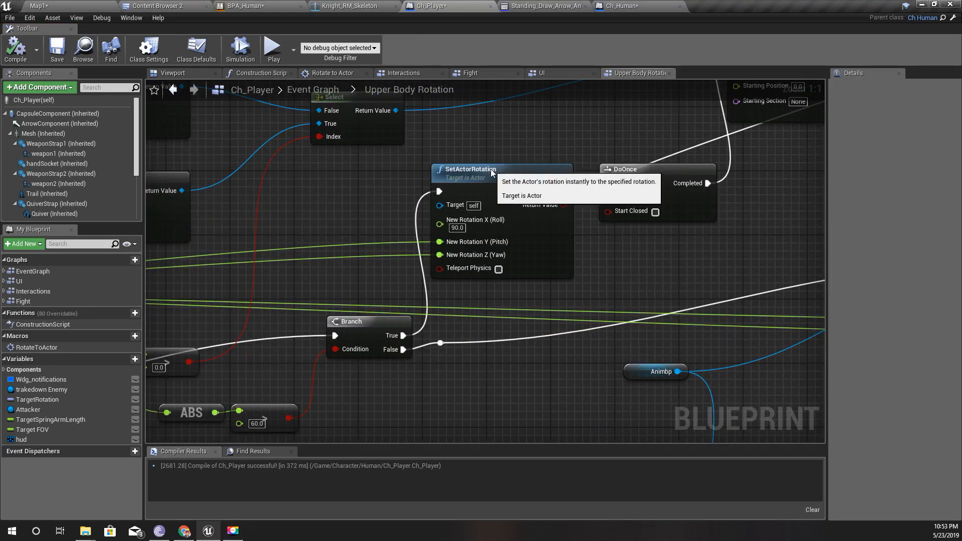
Select SetActorRotation driven by Branch True with pitch and yaw wired in
{"action": "left_click", "coordinate": [469, 153]}
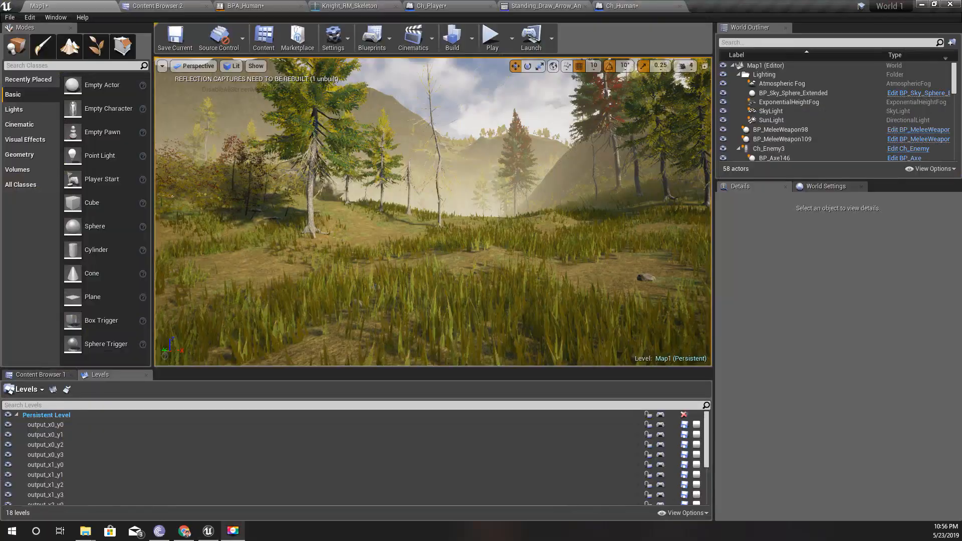
Find references to UpperBodyRotation in BPA_Human and jump to its setter
{"action": "left_click", "coordinate": [256, 5]}
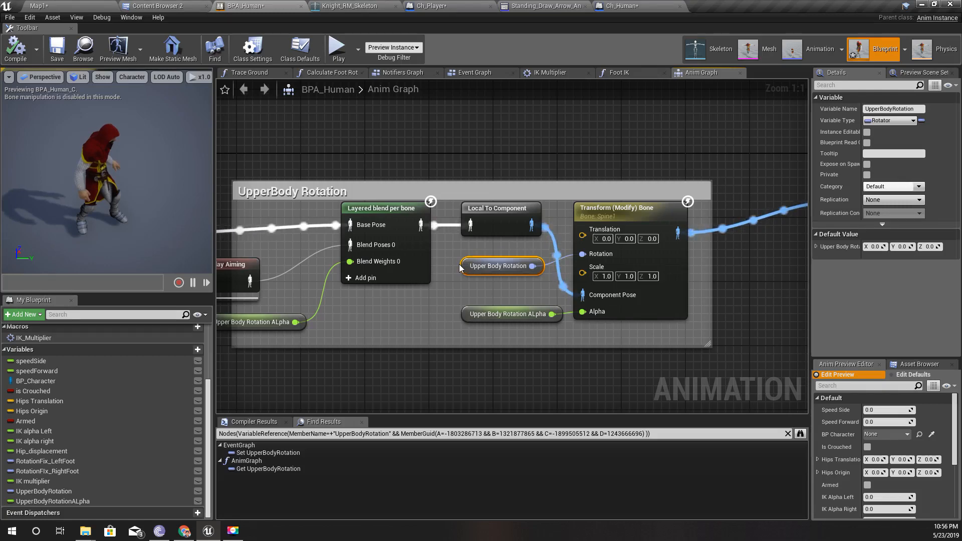
{"action": "mouse_move", "coordinate": [467, 264]}
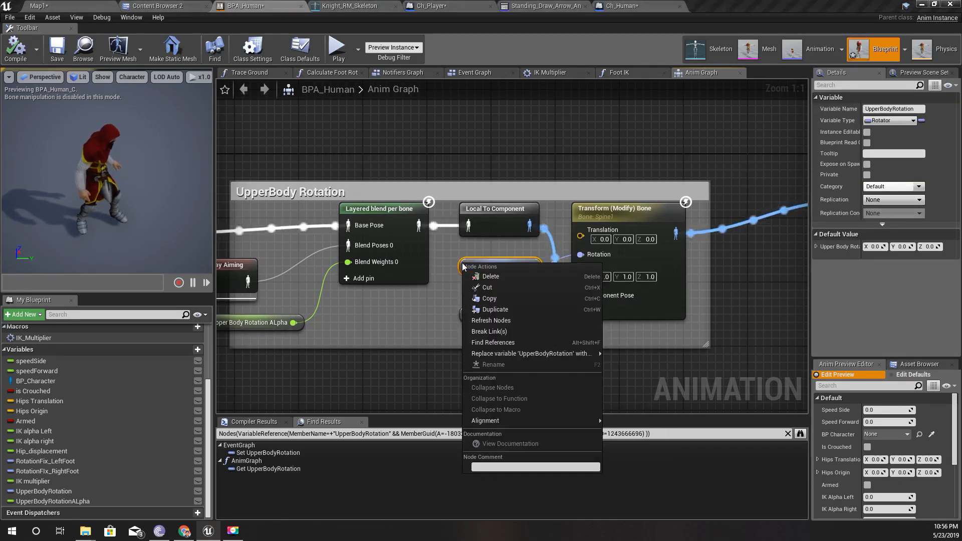
{"action": "left_click", "coordinate": [413, 394]}
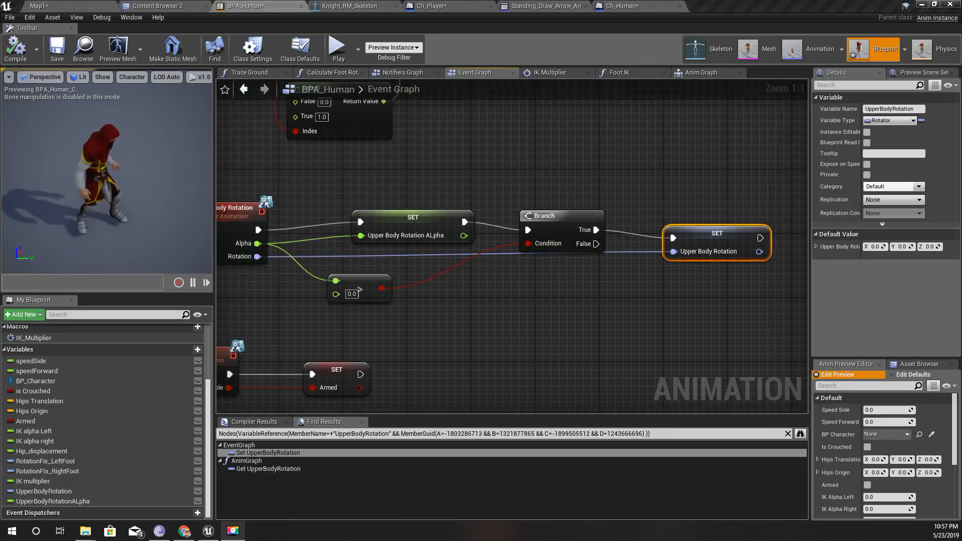
{"action": "mouse_move", "coordinate": [256, 257]}
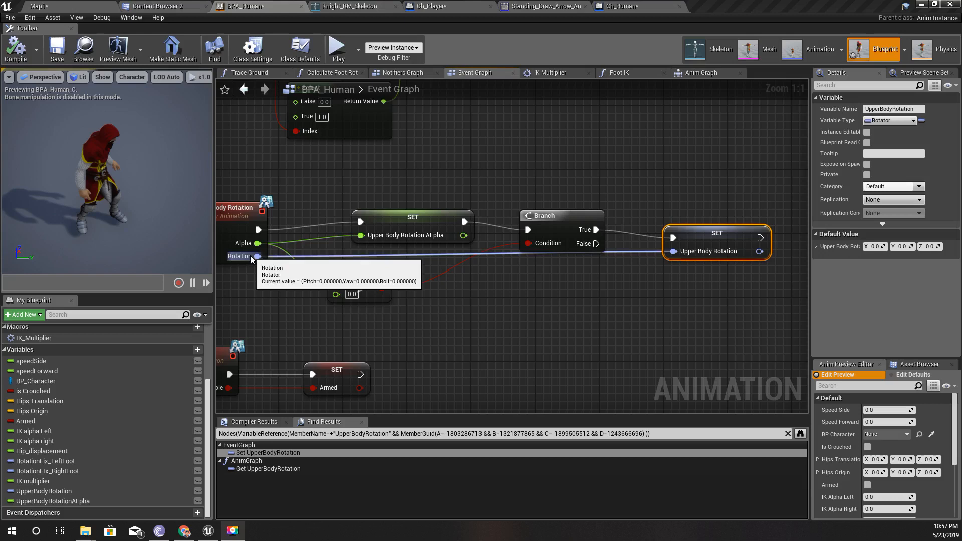
{"action": "mouse_move", "coordinate": [691, 252]}
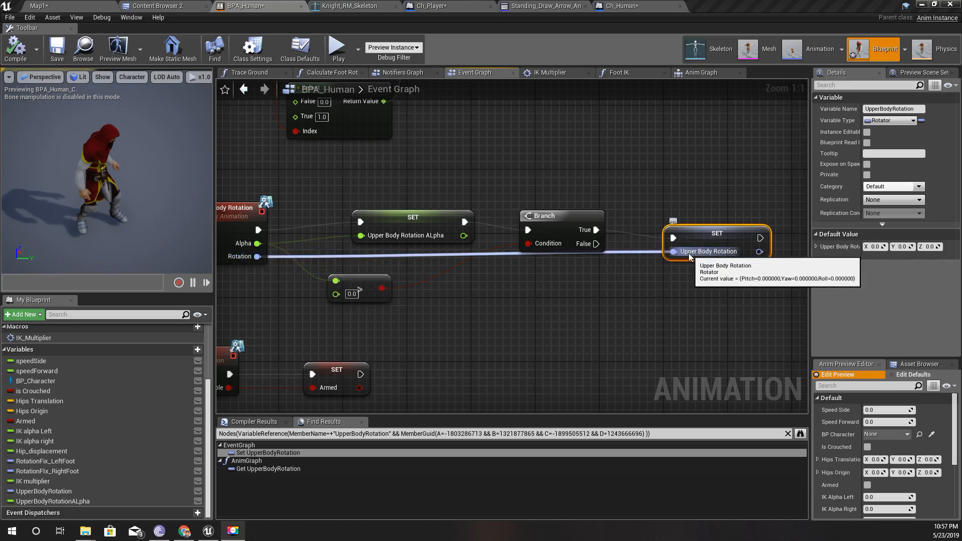
{"action": "mouse_move", "coordinate": [455, 277]}
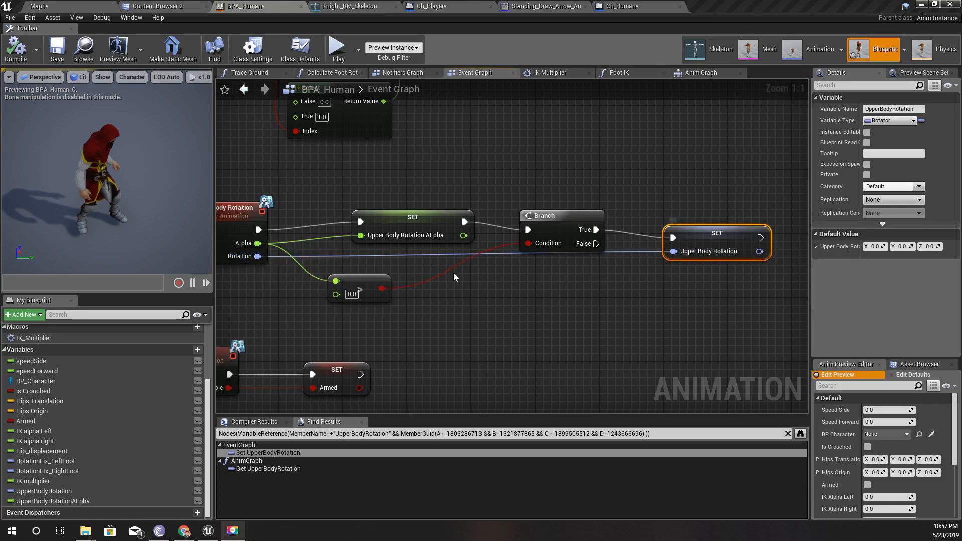
Add an RInterp To node with the upper-body rotation as its target
{"action": "left_click_drag", "start_coordinate": [241, 256], "coordinate": [531, 293]}
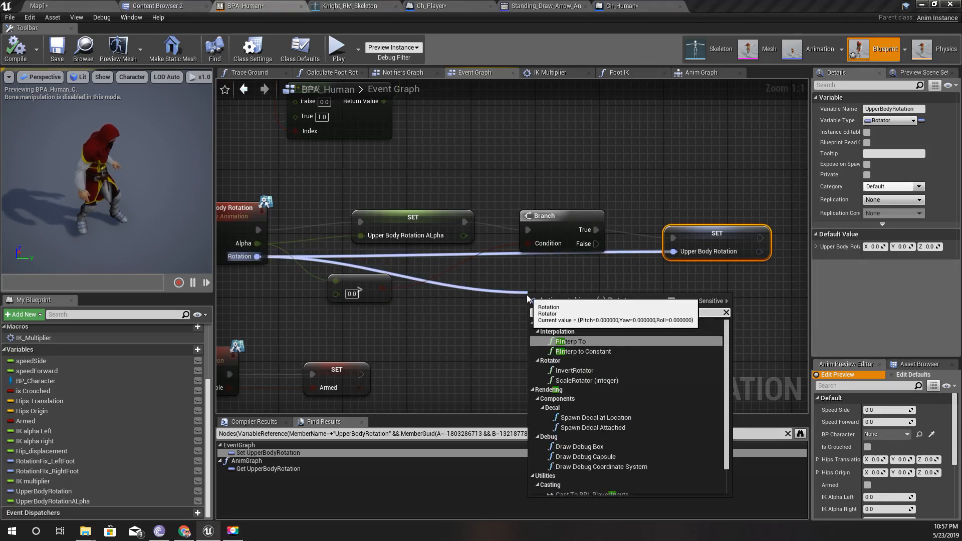
{"action": "type", "text": "rinter"}
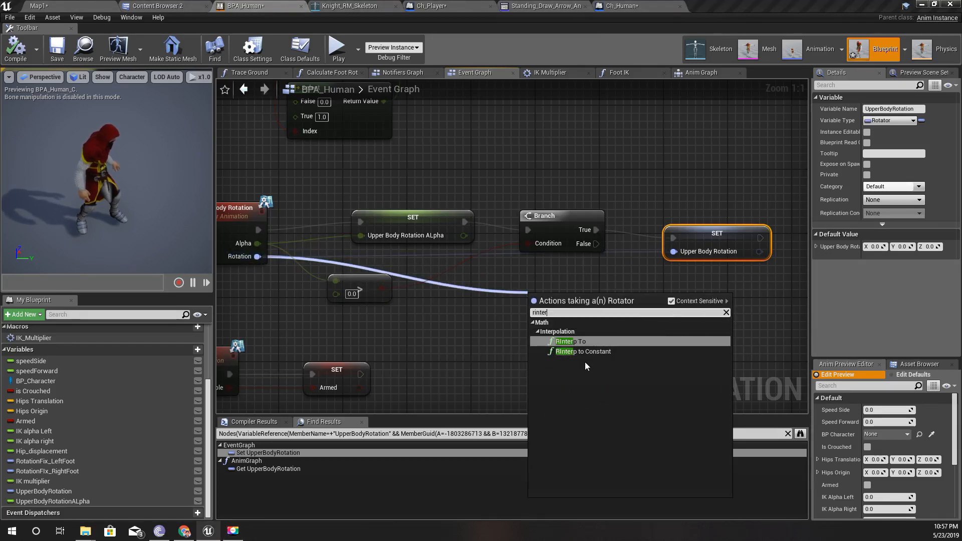
{"action": "left_click", "coordinate": [565, 341]}
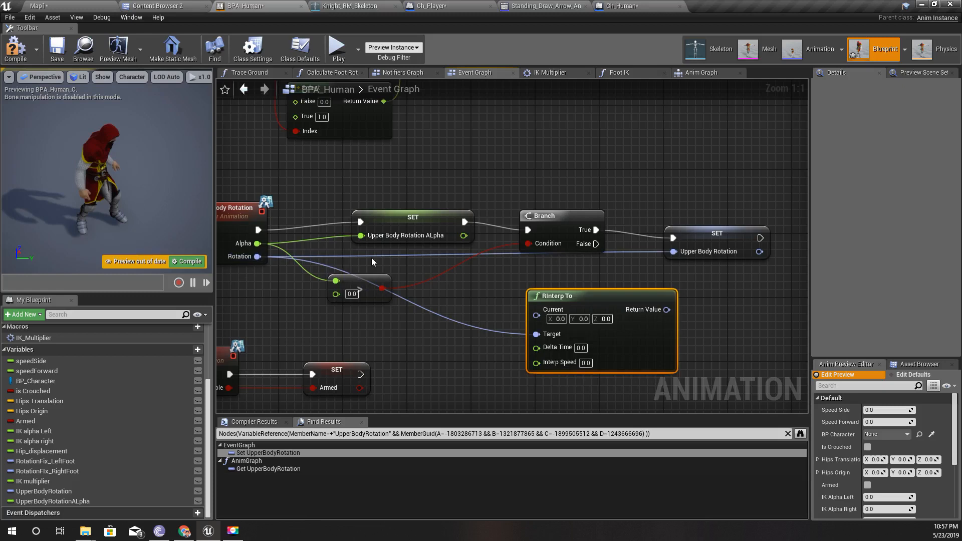
{"action": "left_click_drag", "start_coordinate": [601, 295], "coordinate": [625, 280]}
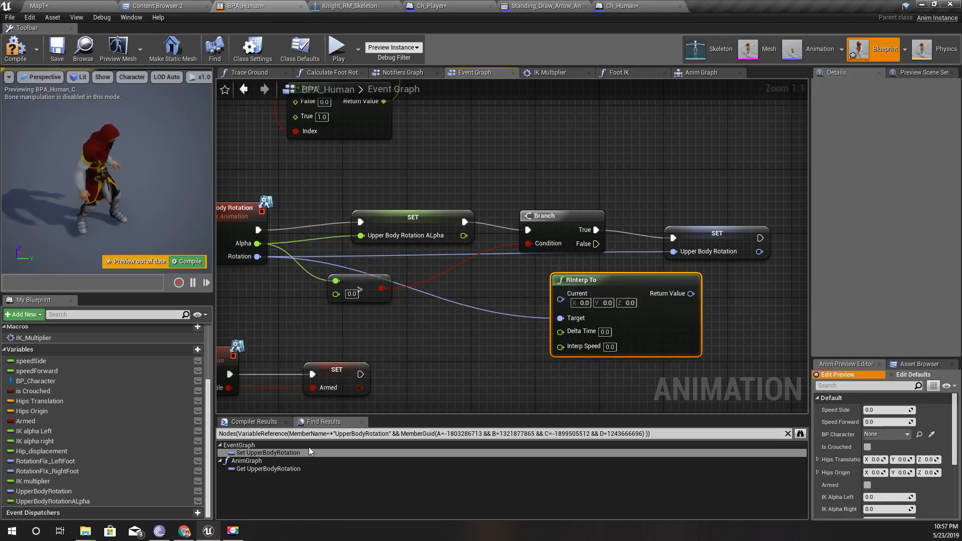
{"action": "mouse_move", "coordinate": [50, 494]}
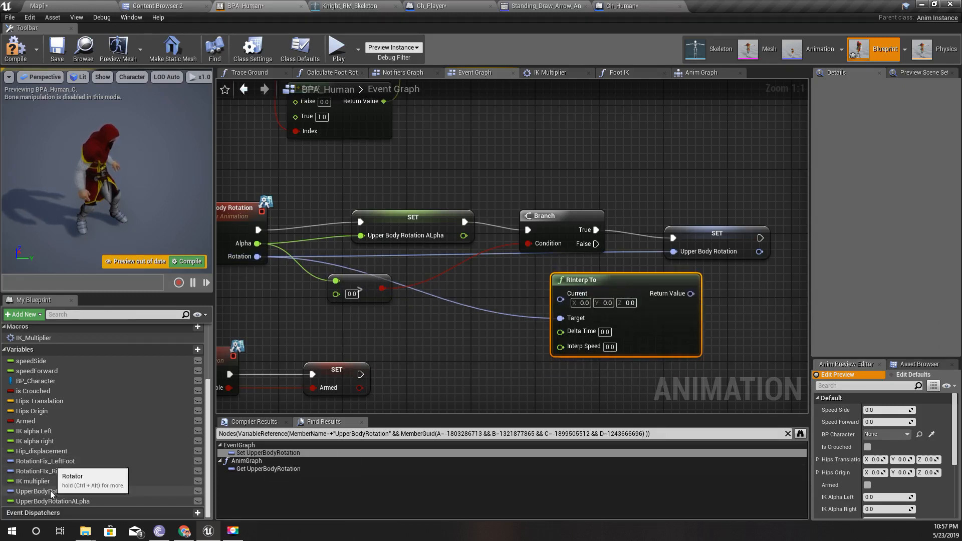
Feed the stored Upper Body Rotation variable into RInterp To's Current pin
{"action": "left_click_drag", "start_coordinate": [44, 491], "coordinate": [494, 306]}
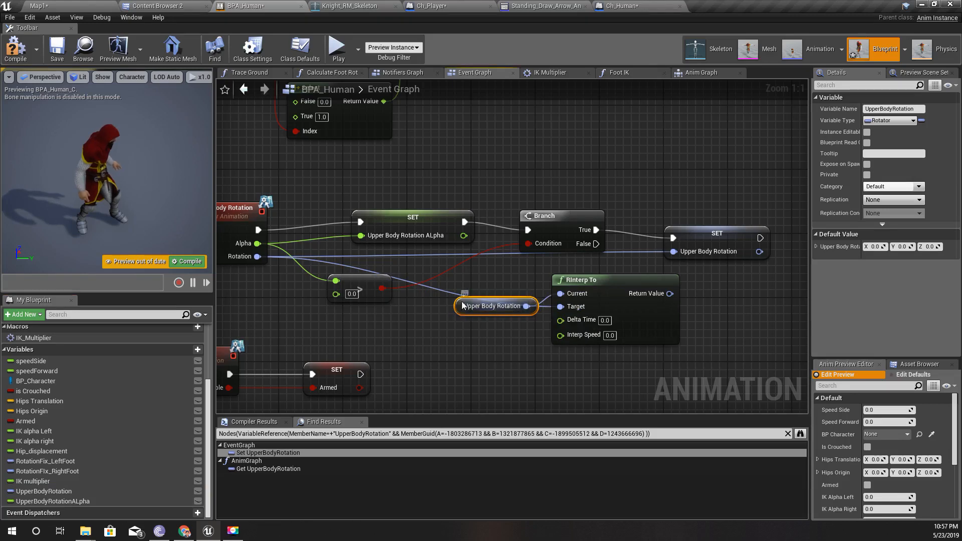
{"action": "left_click_drag", "start_coordinate": [495, 305], "coordinate": [503, 281]}
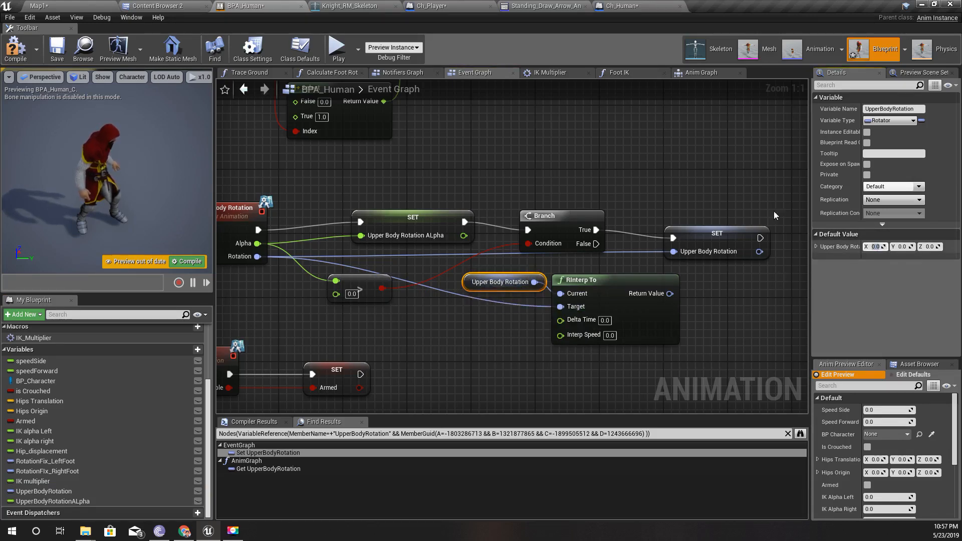
{"action": "left_click", "coordinate": [626, 6]}
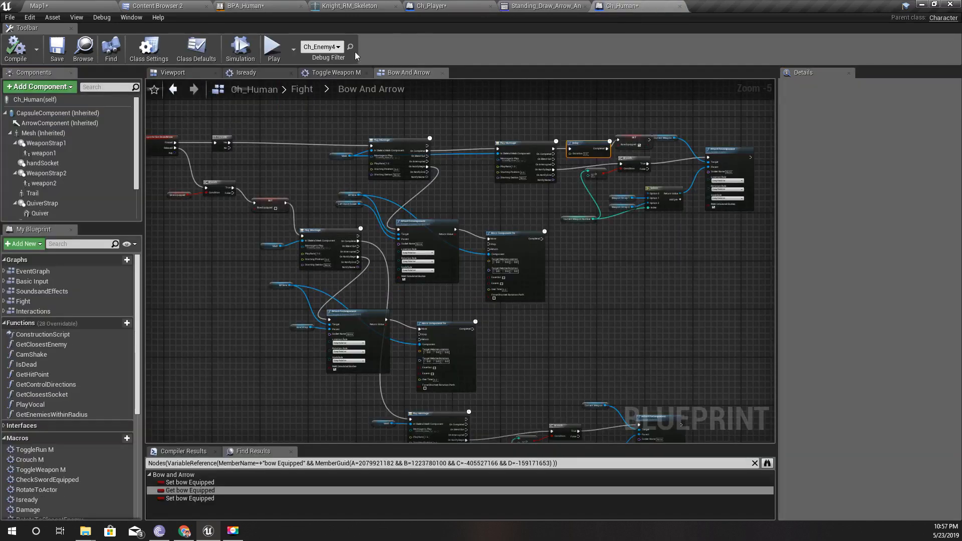
Review Ch_Player's Set Upperbody Rotation call, then return to the BPA_Human graph
{"action": "left_click", "coordinate": [431, 6]}
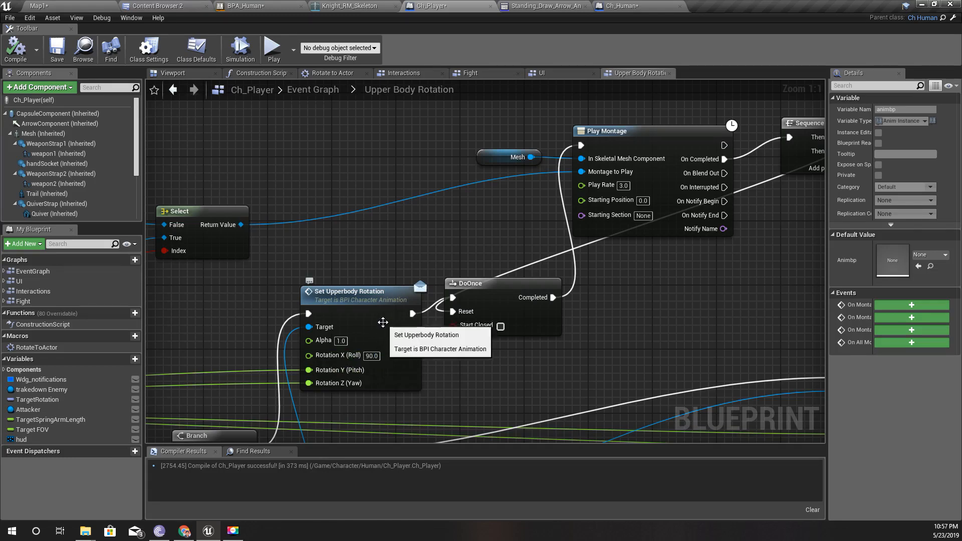
{"action": "mouse_move", "coordinate": [579, 38]}
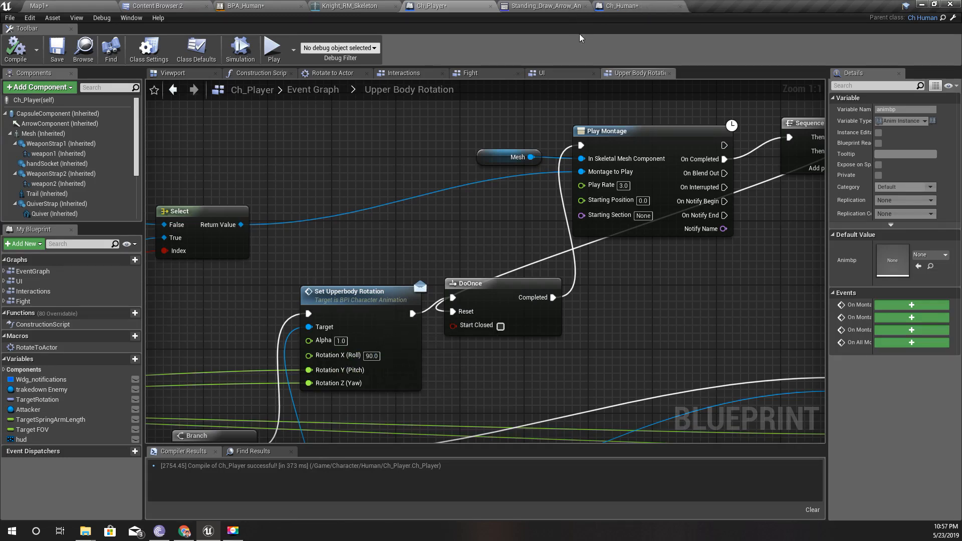
{"action": "left_click", "coordinate": [626, 6]}
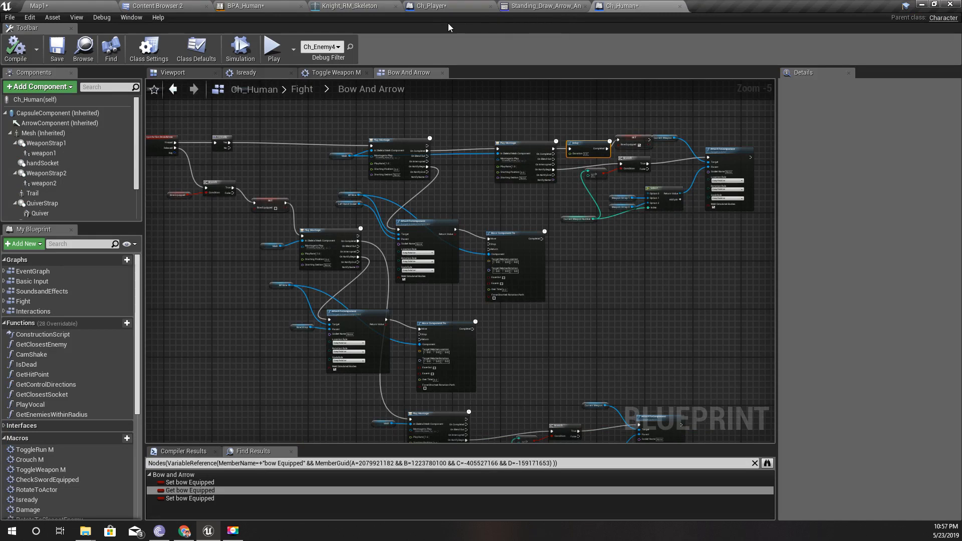
{"action": "left_click", "coordinate": [241, 5]}
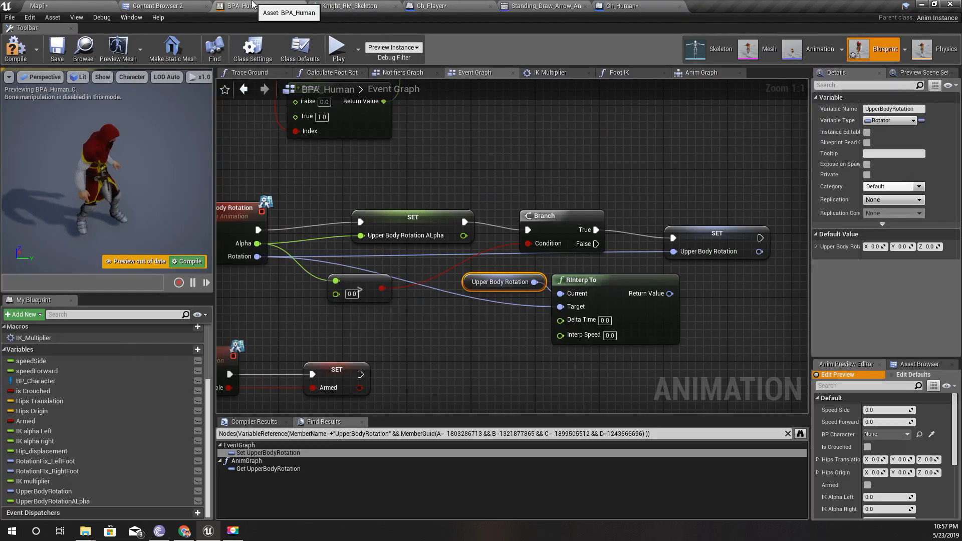
{"action": "mouse_move", "coordinate": [465, 201]}
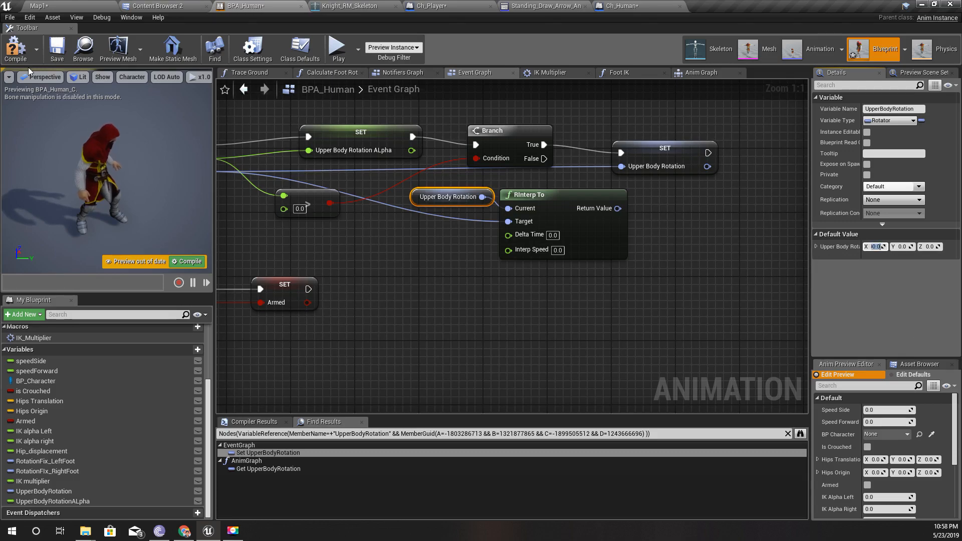
Wire RInterp To's return value into the Upper Body Rotation setter and select Delta Time
{"action": "left_click", "coordinate": [39, 4]}
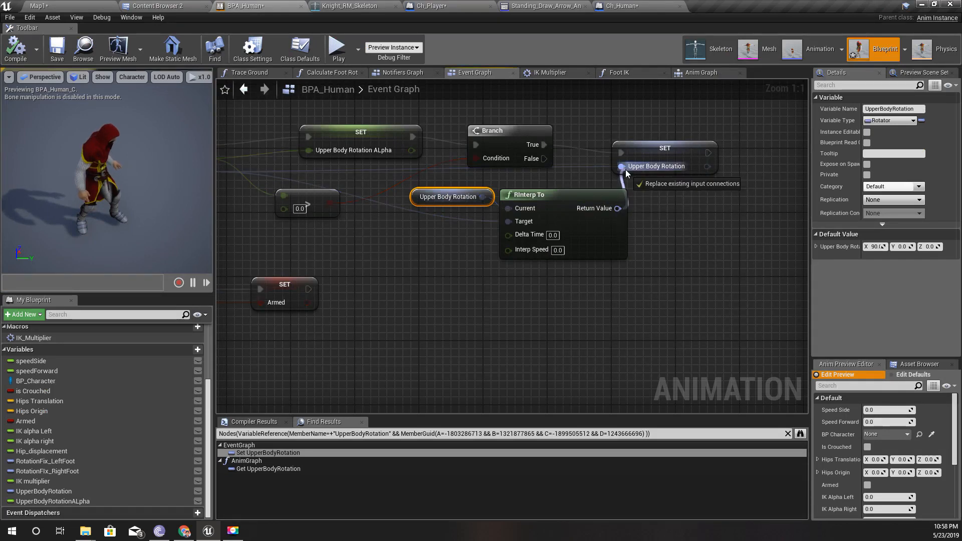
{"action": "left_click", "coordinate": [621, 166]}
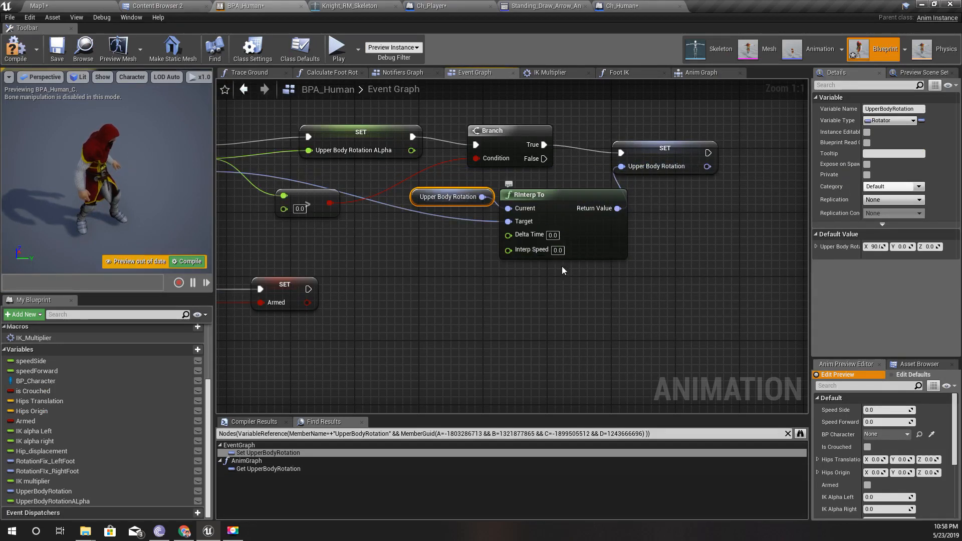
{"action": "mouse_move", "coordinate": [560, 234]}
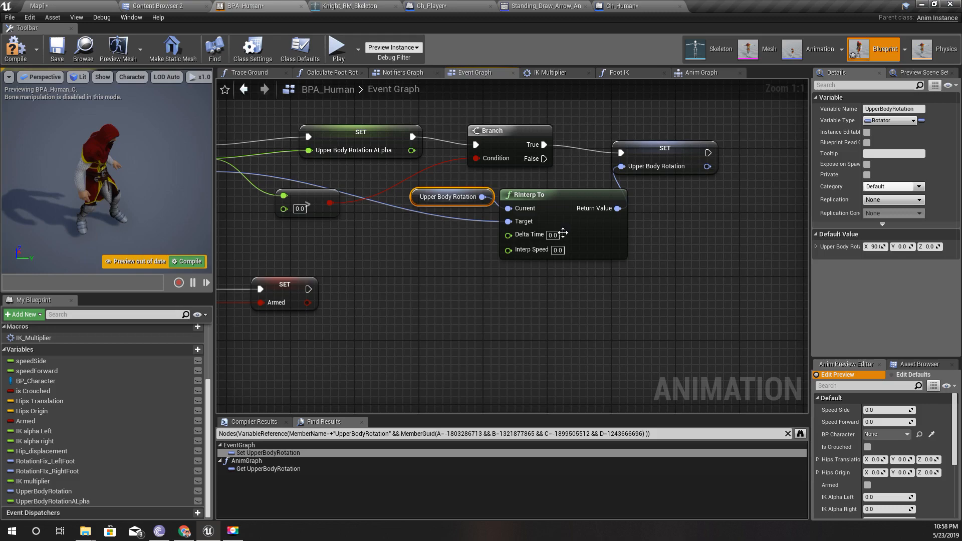
{"action": "left_click", "coordinate": [34, 5]}
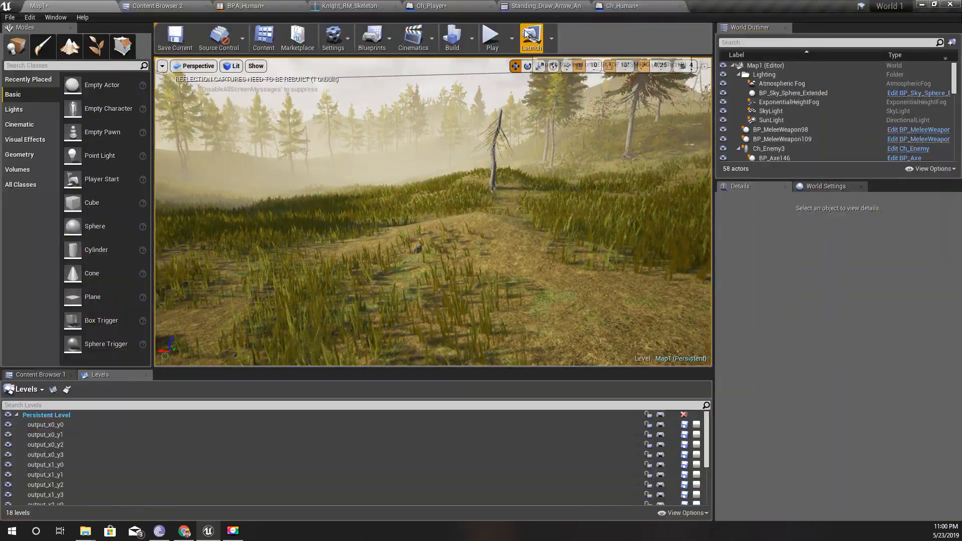
Play the Map1 level to test the smoothed upper-body aiming
{"action": "left_click", "coordinate": [254, 6]}
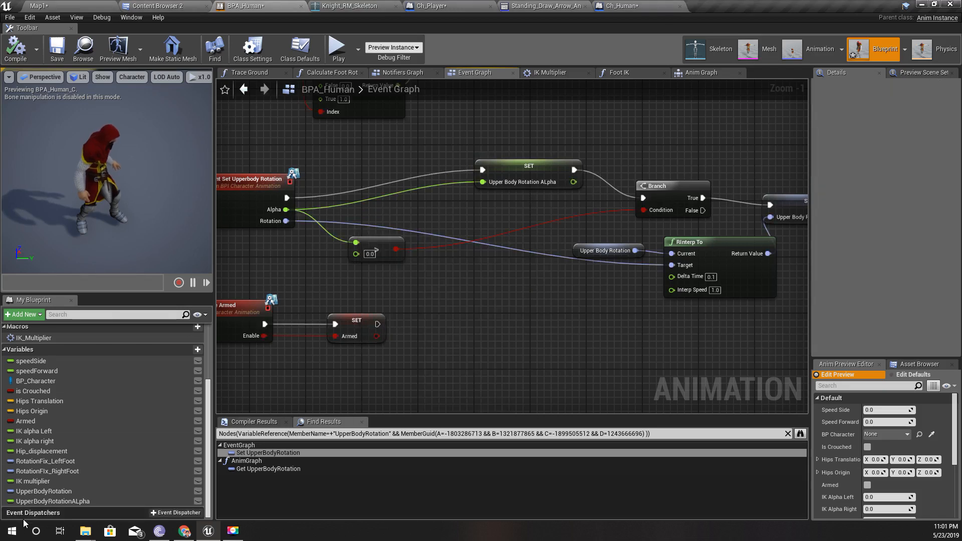
Place an Upper Body Rotation ALpha getter for the Lerp with alpha 0.1
{"action": "left_click", "coordinate": [43, 500]}
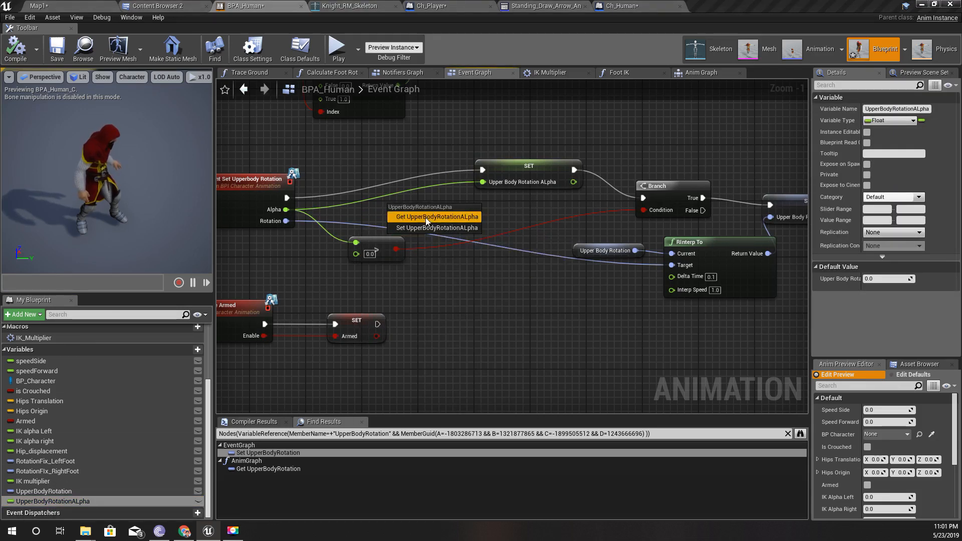
{"action": "left_click", "coordinate": [434, 217]}
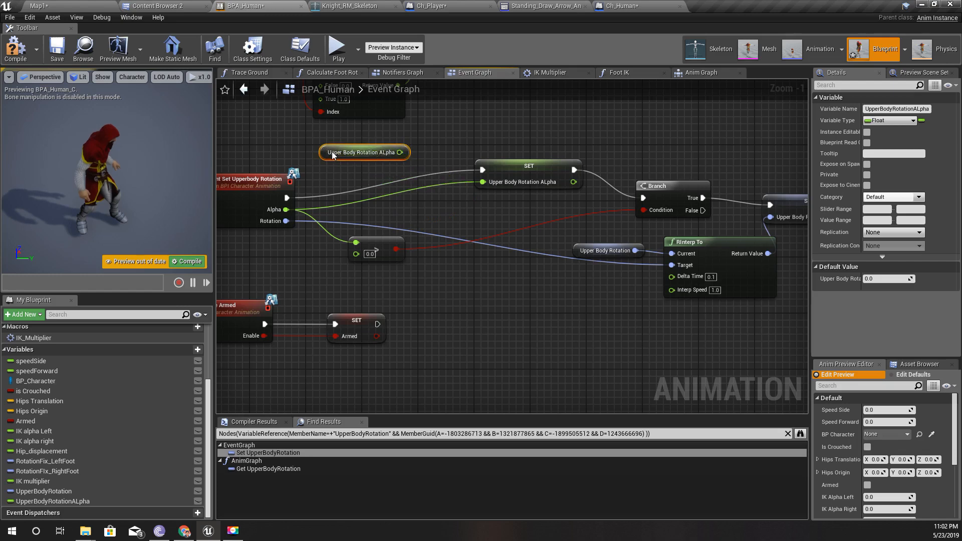
{"action": "left_click_drag", "start_coordinate": [405, 153], "coordinate": [422, 220]}
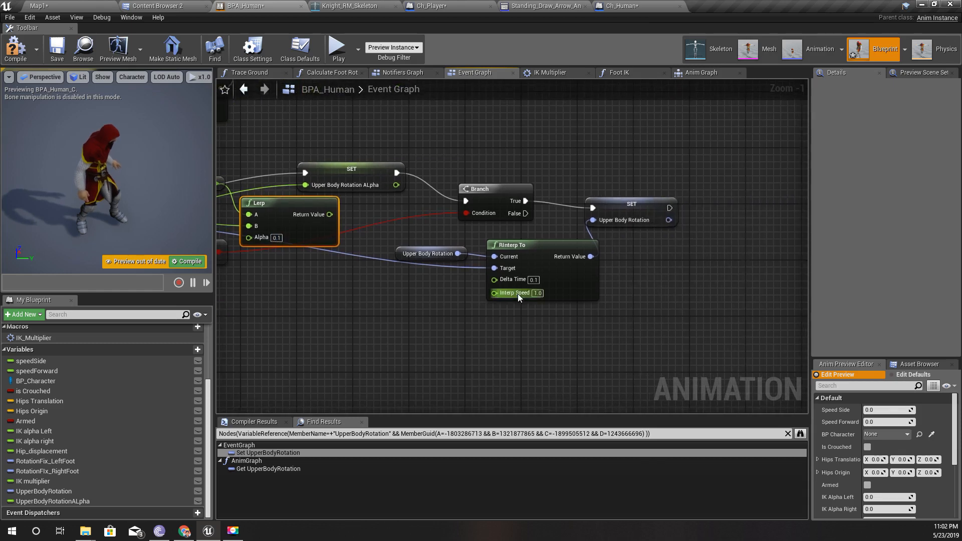
{"action": "mouse_move", "coordinate": [493, 292]}
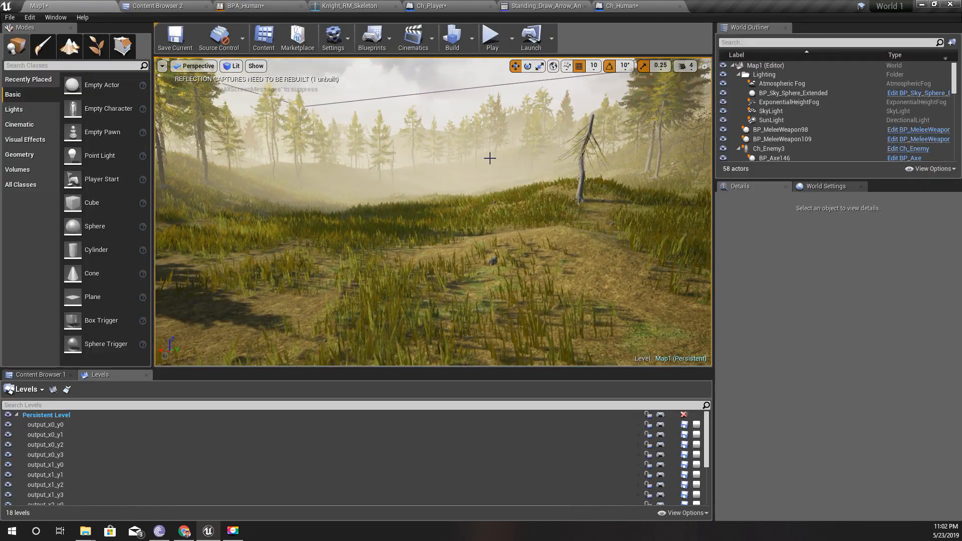
Play the level fullscreen and try aiming with the character
{"action": "left_click", "coordinate": [491, 36]}
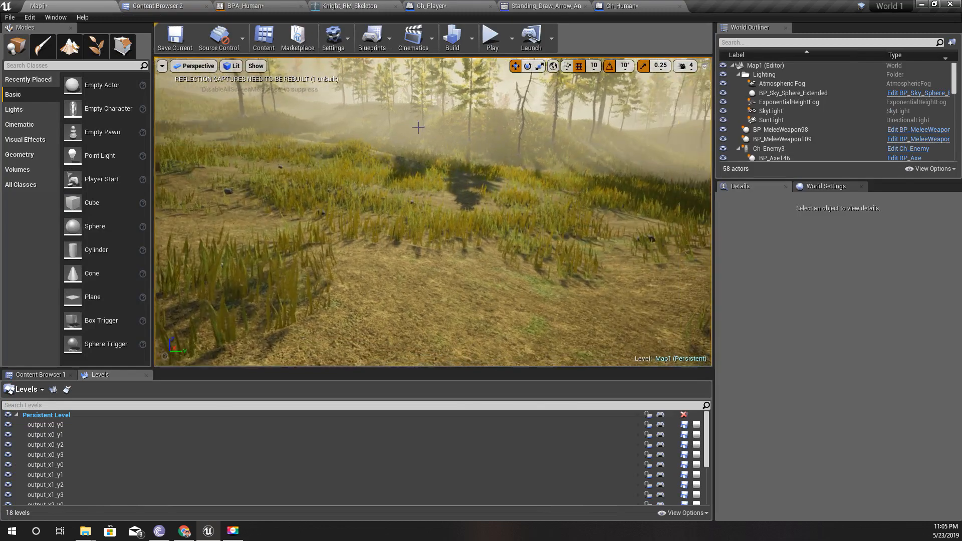
{"action": "key", "text": "F11"}
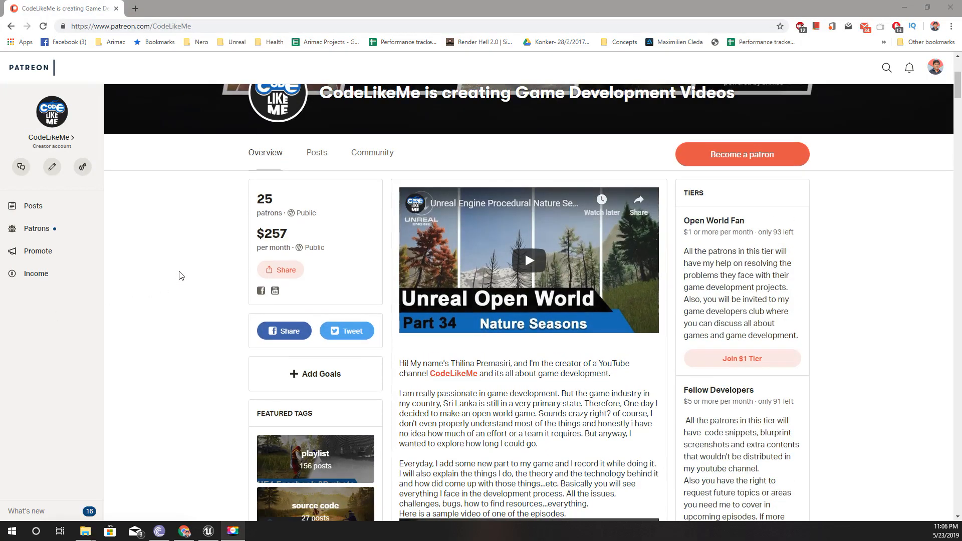
{"action": "scroll", "scroll_direction": "down", "scroll_amount": 3}
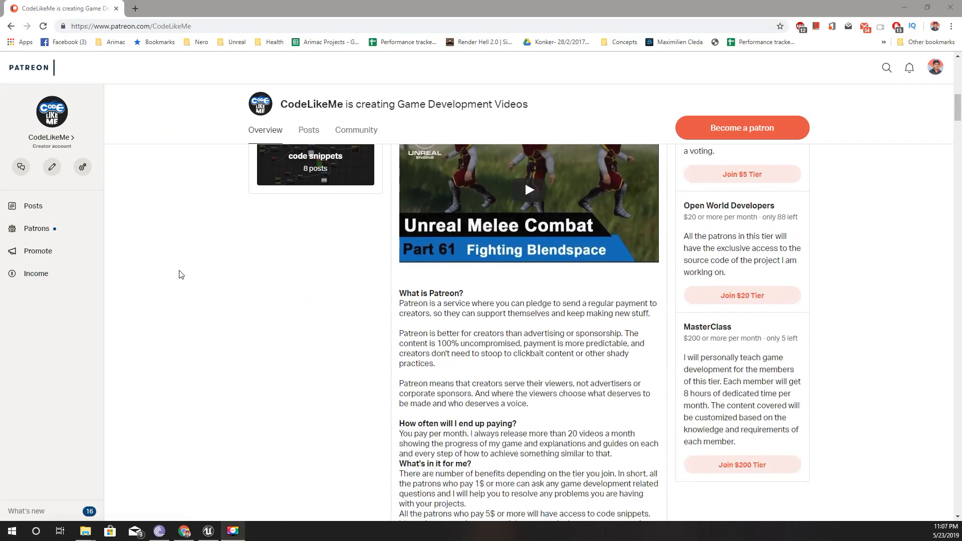
{"action": "scroll", "scroll_direction": "up", "scroll_amount": 3}
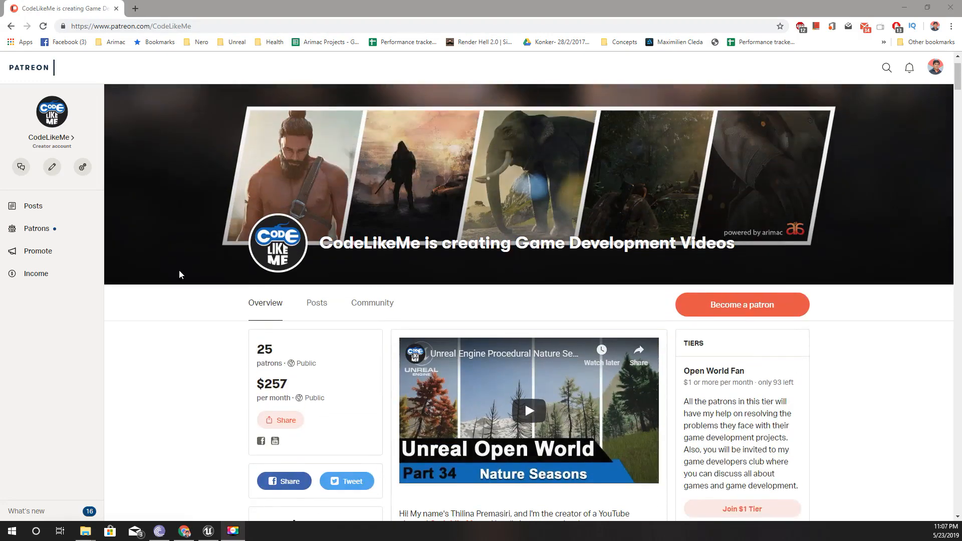
{"action": "scroll", "scroll_direction": "down", "scroll_amount": 3}
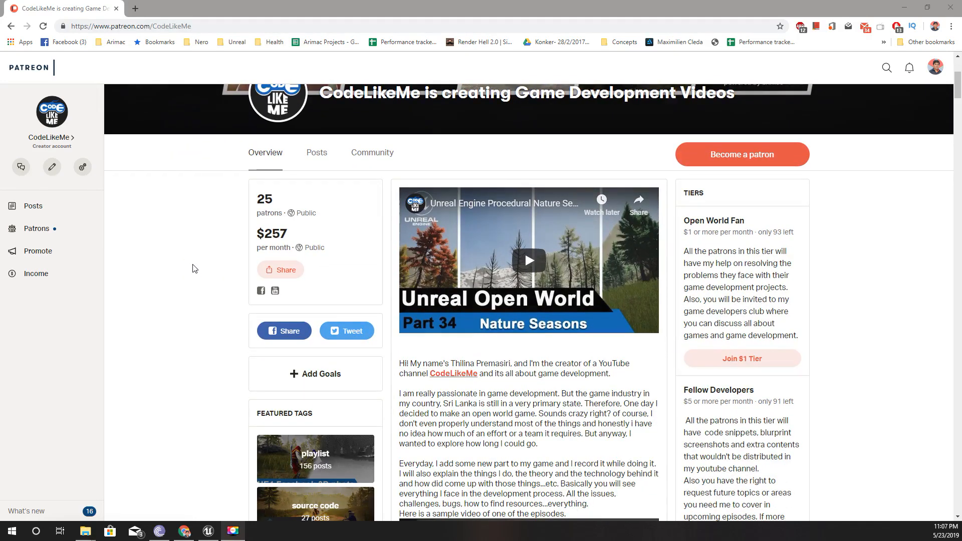